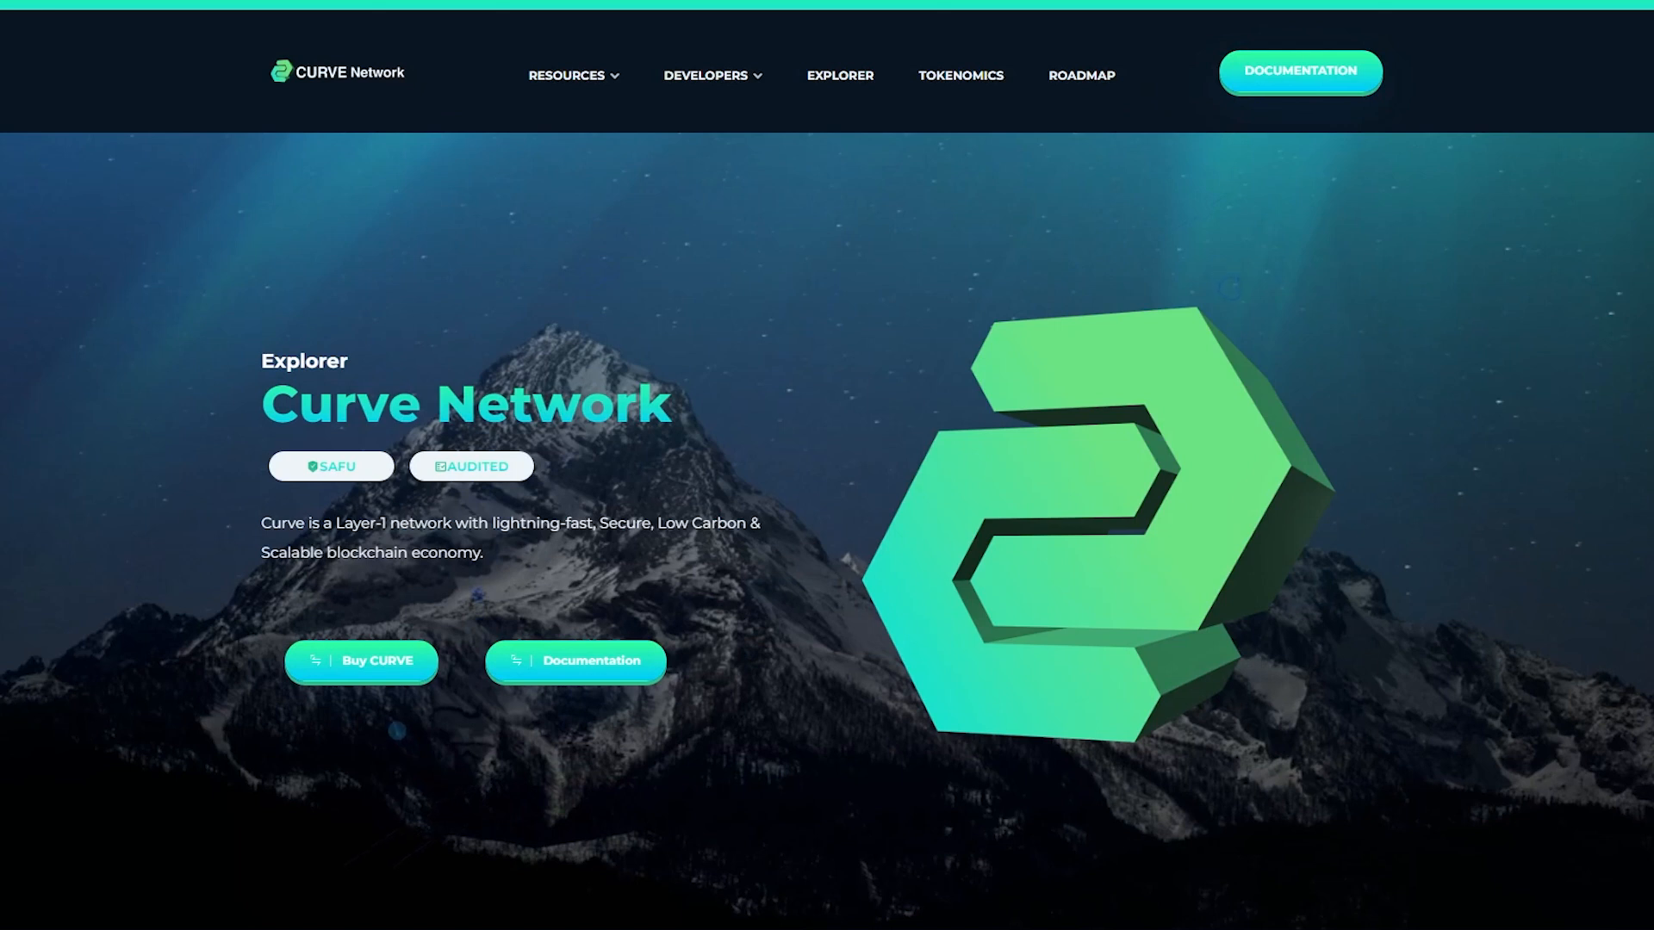
# Scroll the SmartChain Explorer dashboard to view totals, latest blocks and transactions.
pyautogui.scroll(-3)
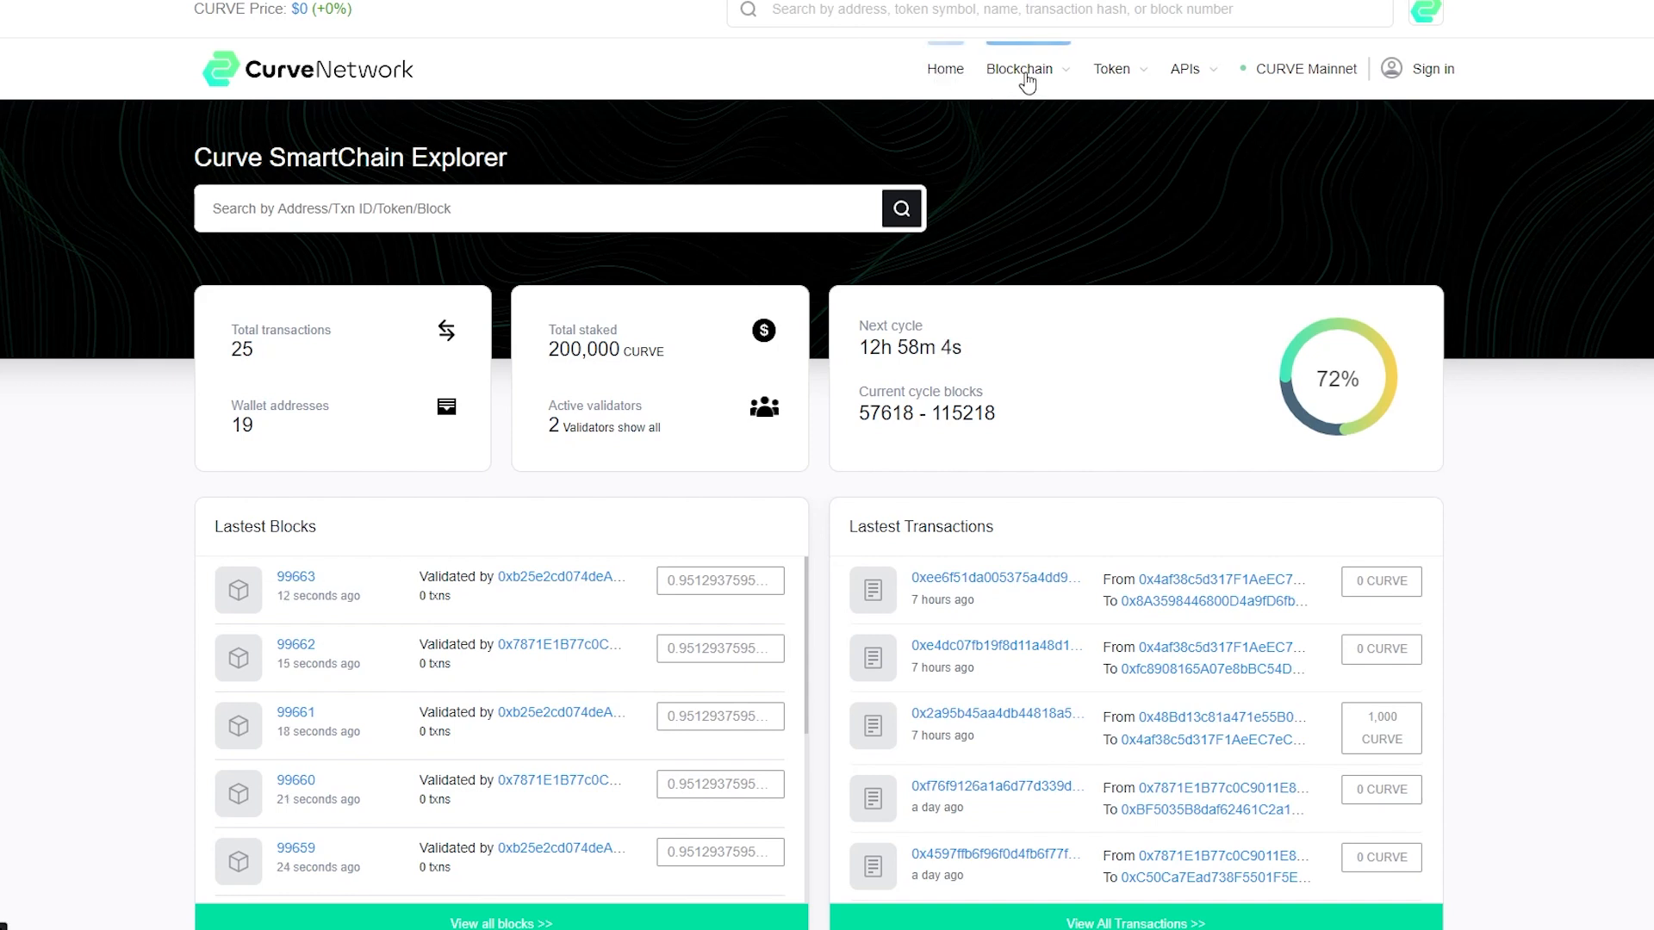
# Browse the explorer's Blockchain, Token and APIs dropdown menus.
pyautogui.click(1021, 69)
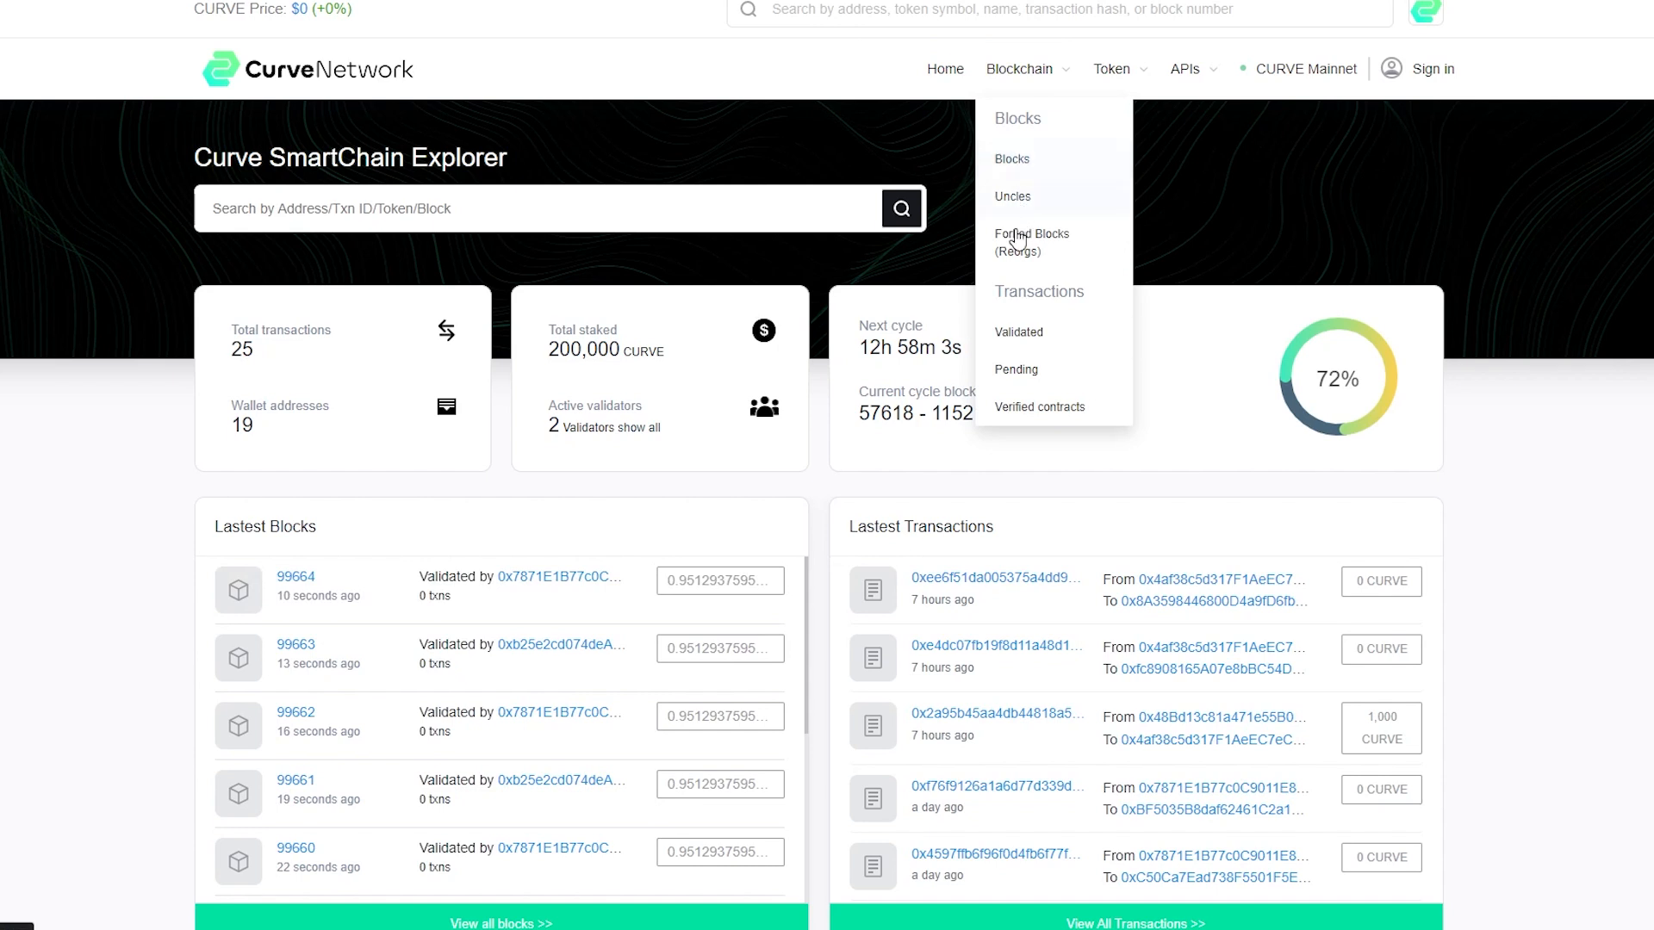
pyautogui.moveTo(1020, 378)
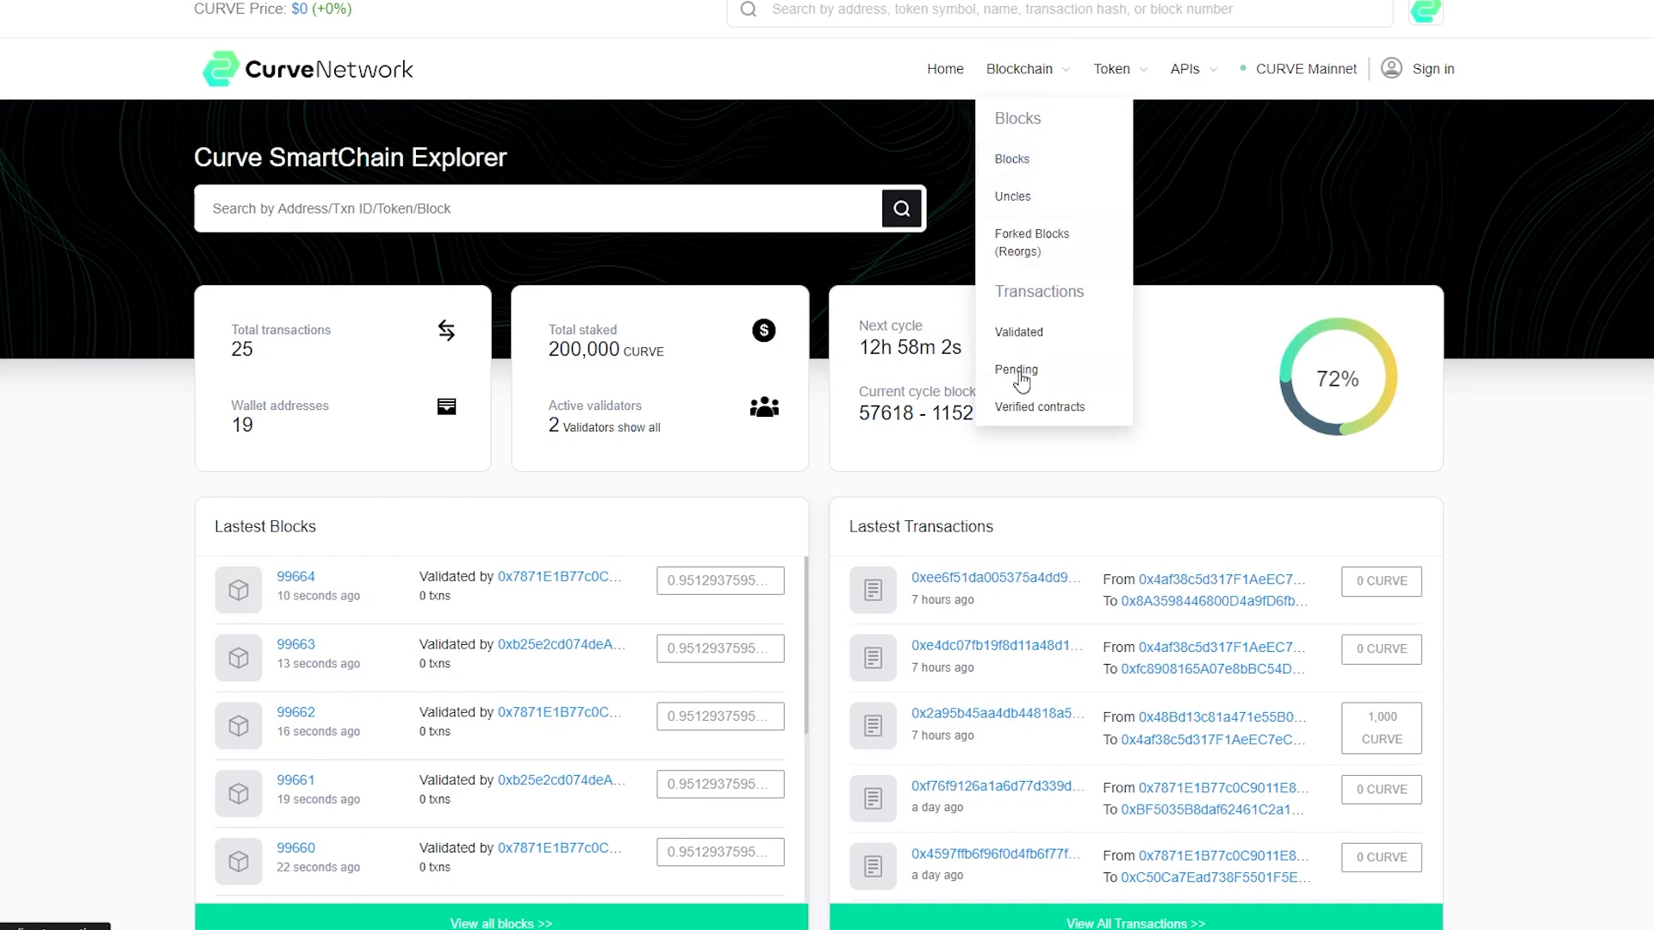
pyautogui.moveTo(1039, 407)
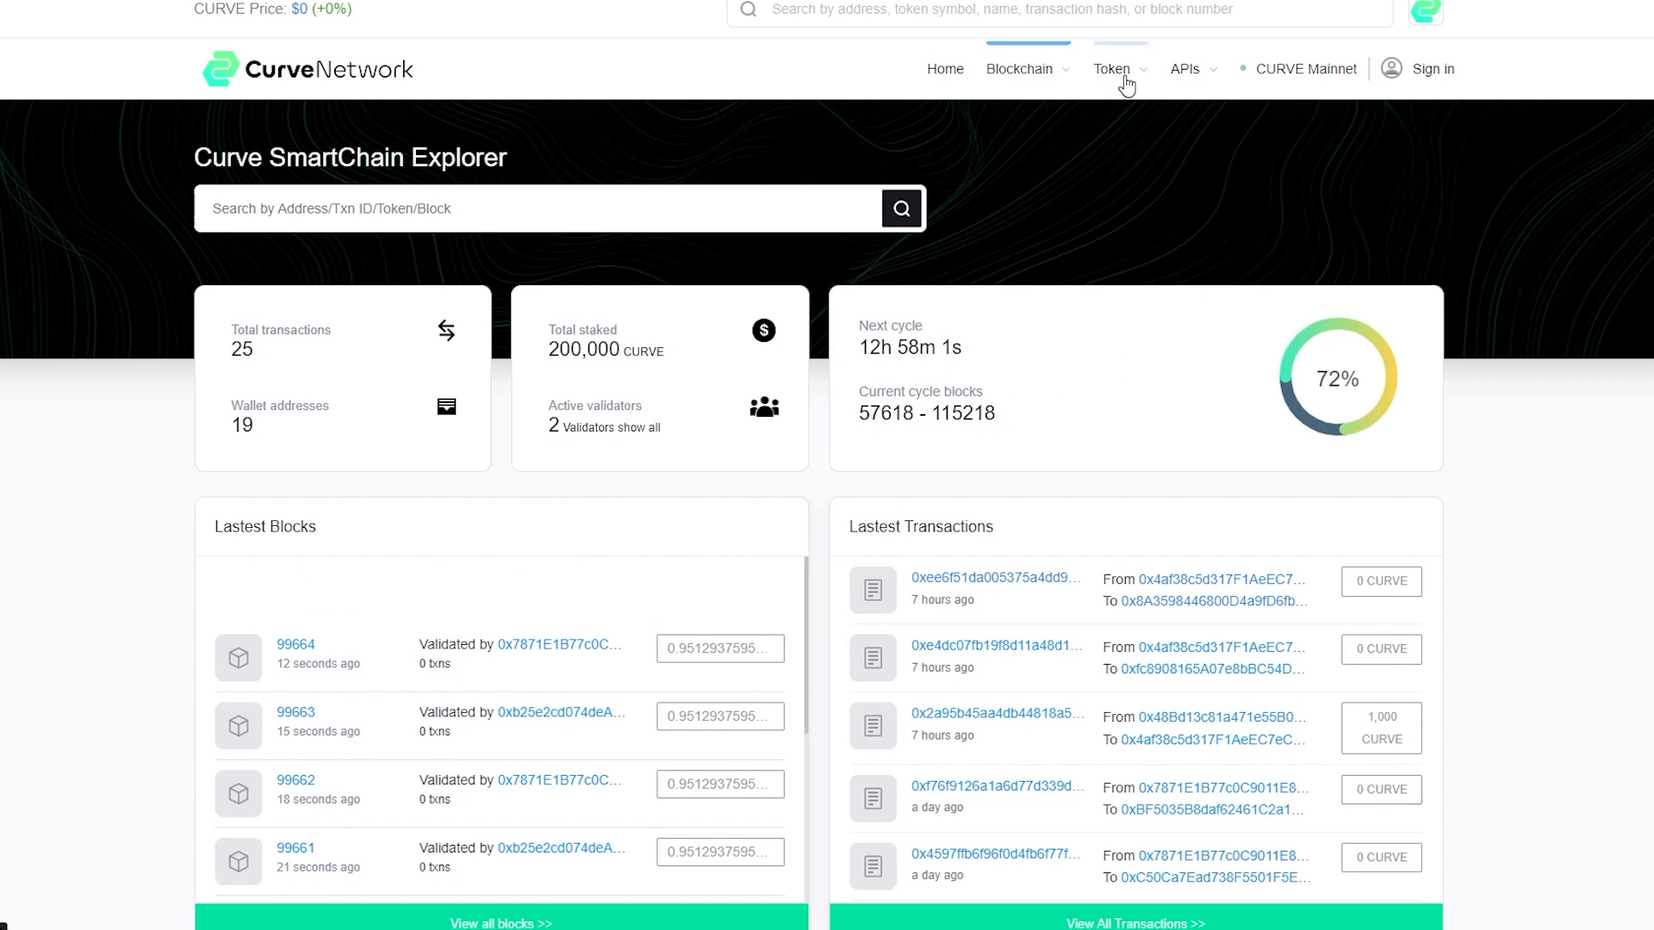
pyautogui.click(1114, 69)
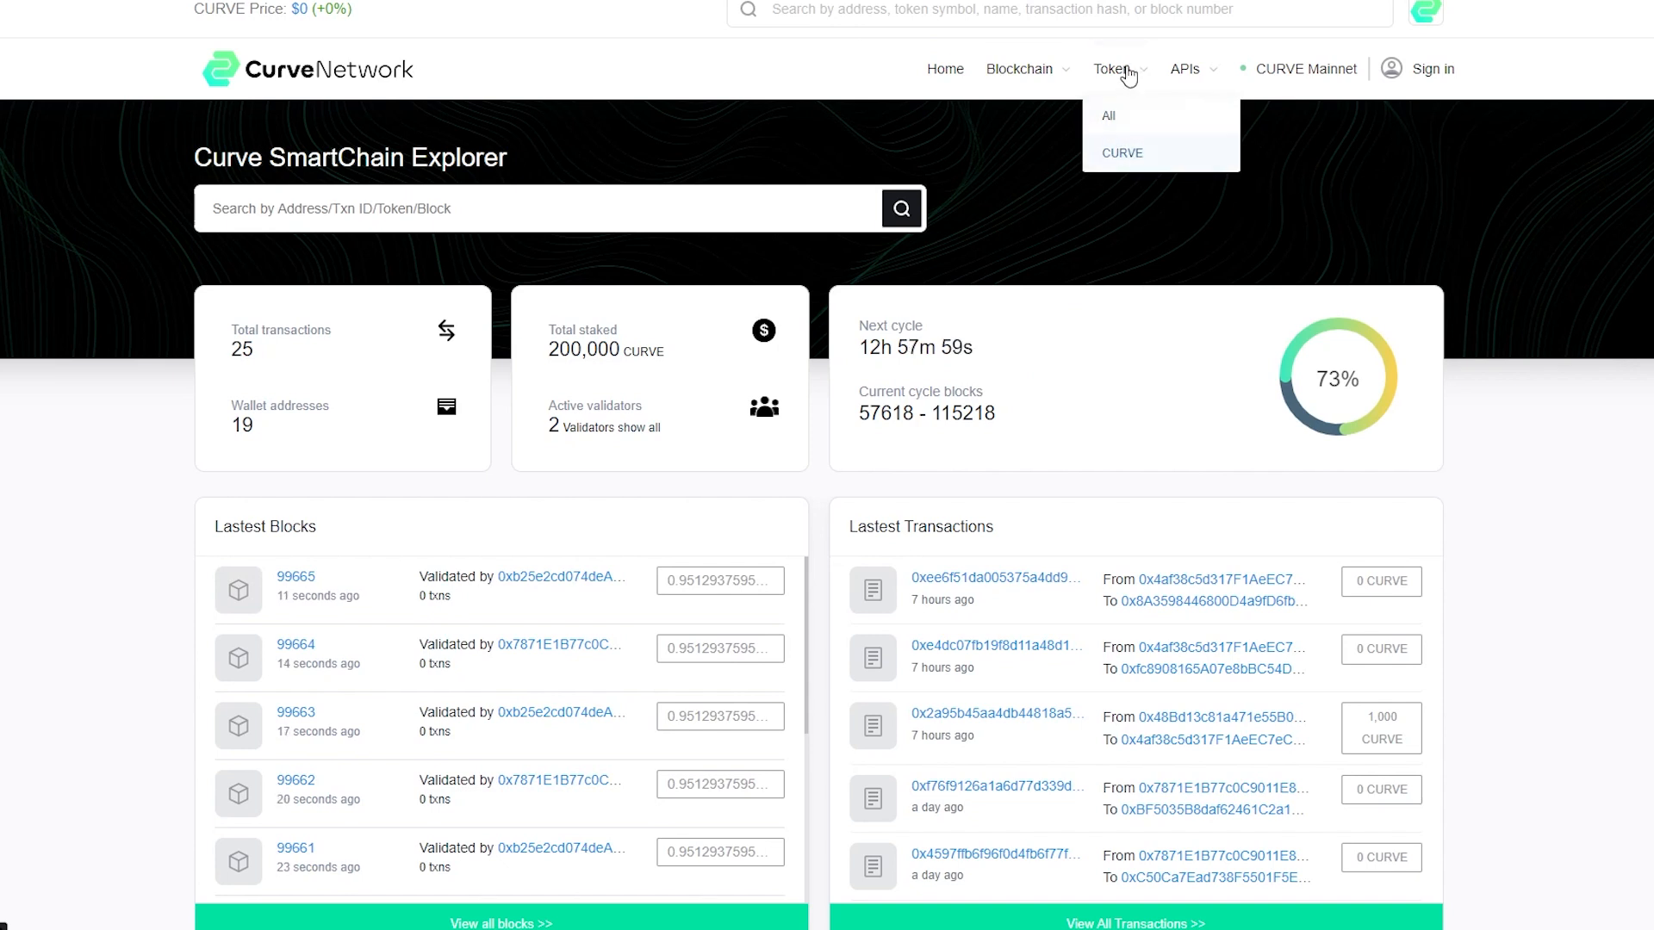
pyautogui.moveTo(1188, 69)
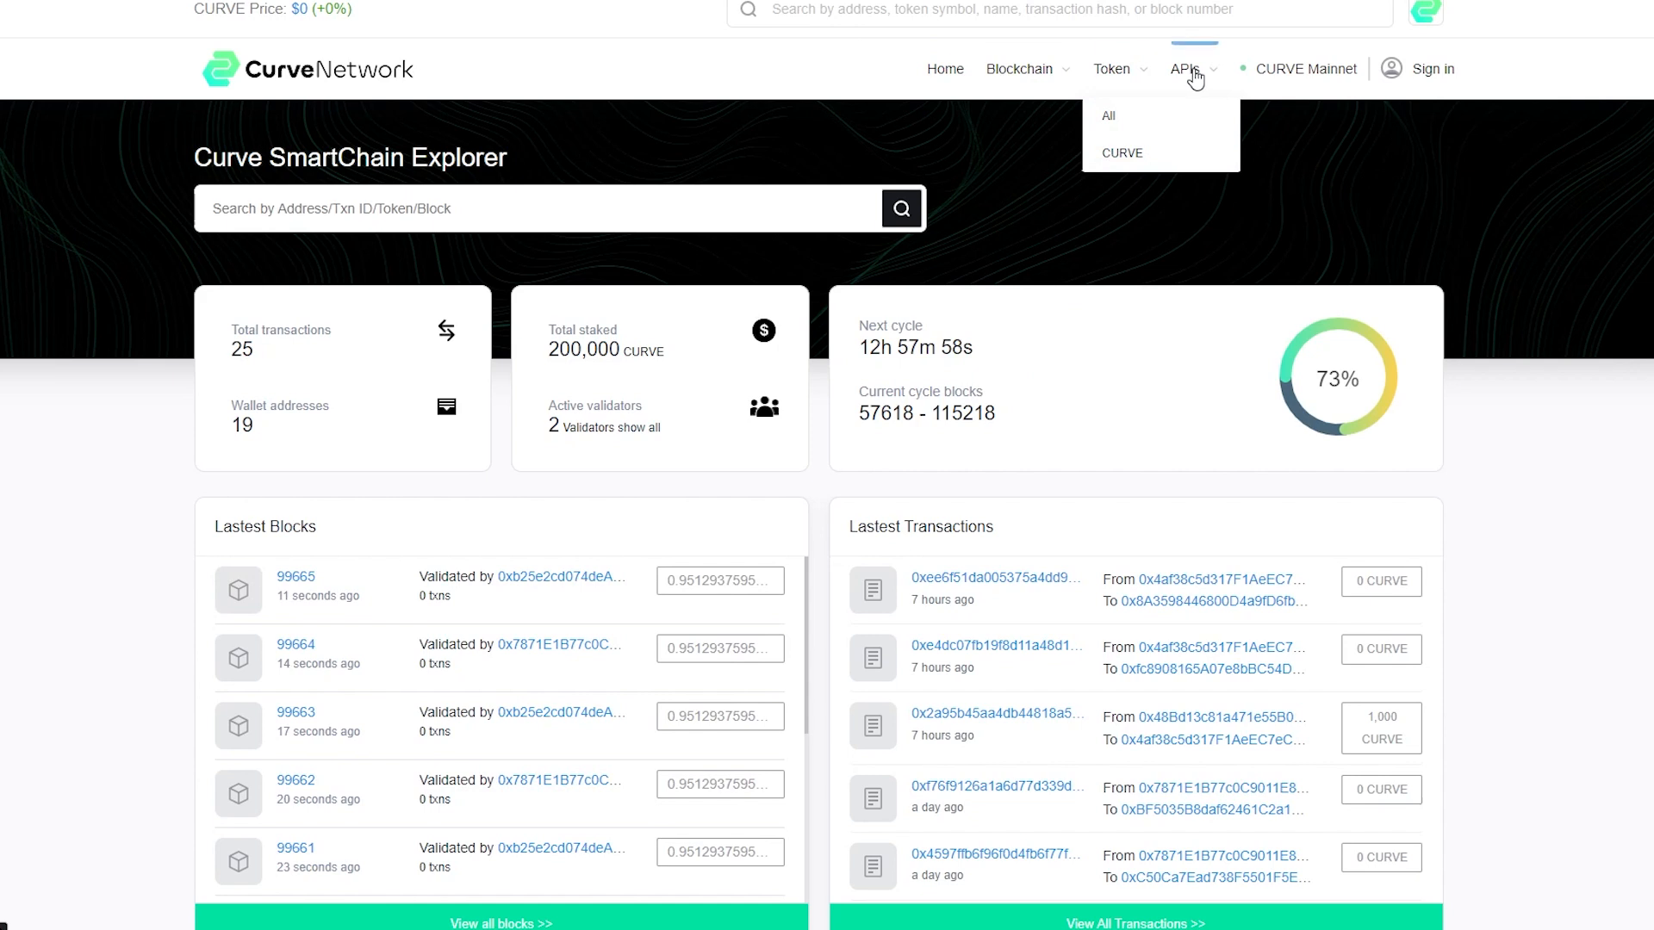
pyautogui.click(1189, 69)
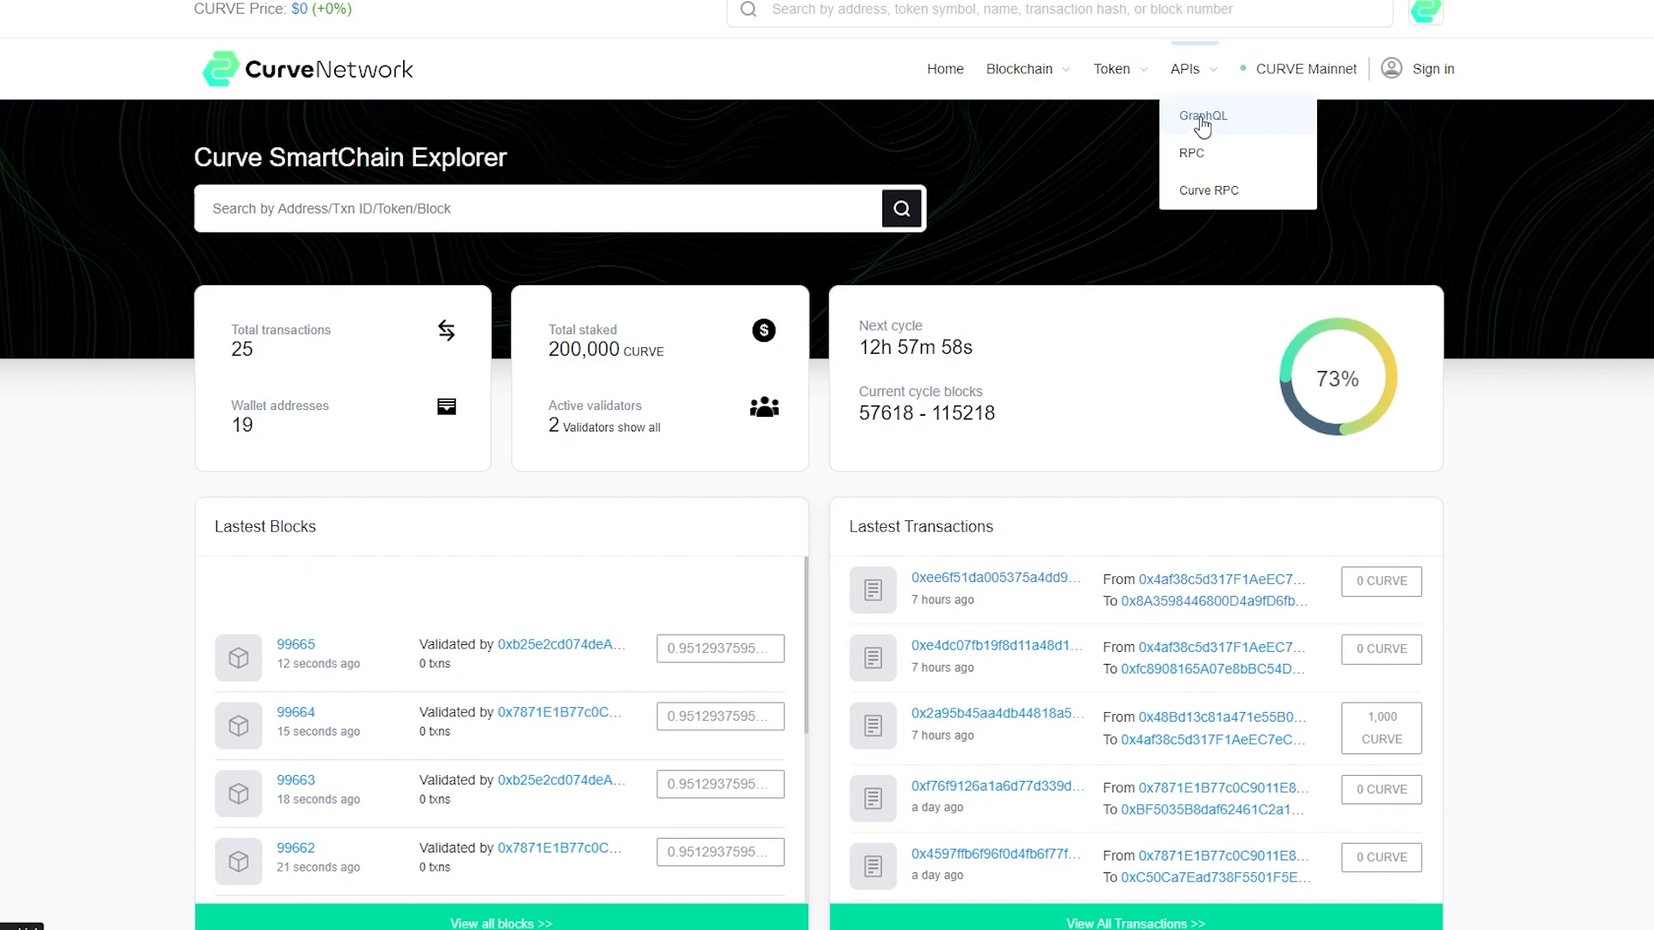
pyautogui.moveTo(1192, 153)
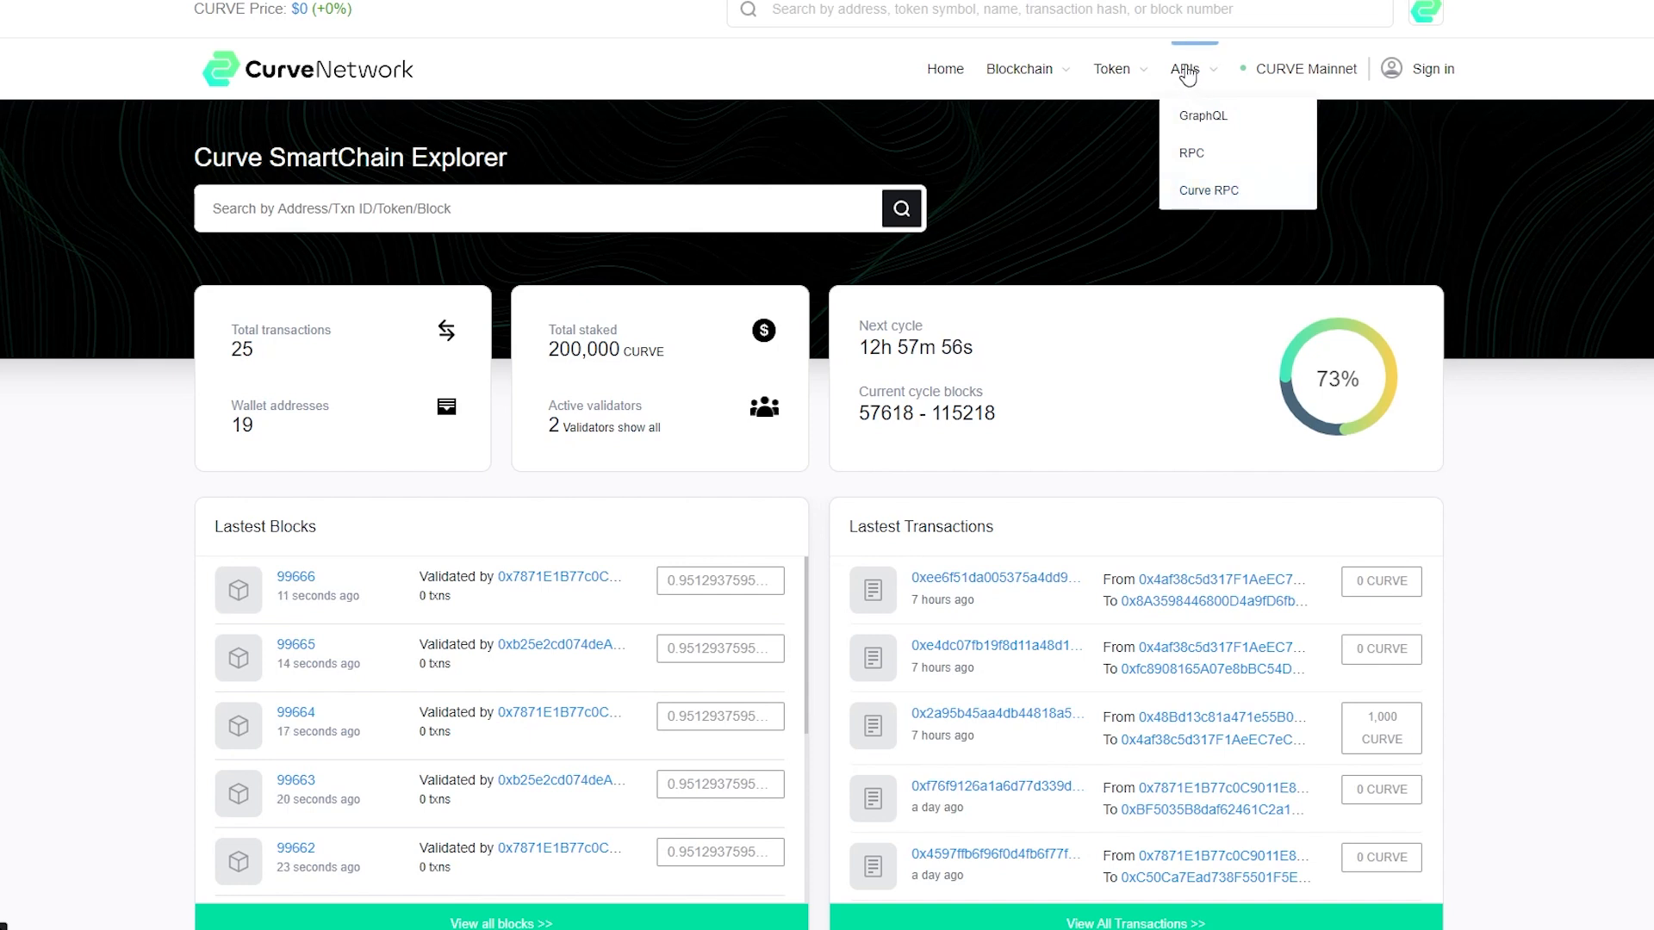
pyautogui.moveTo(1305, 76)
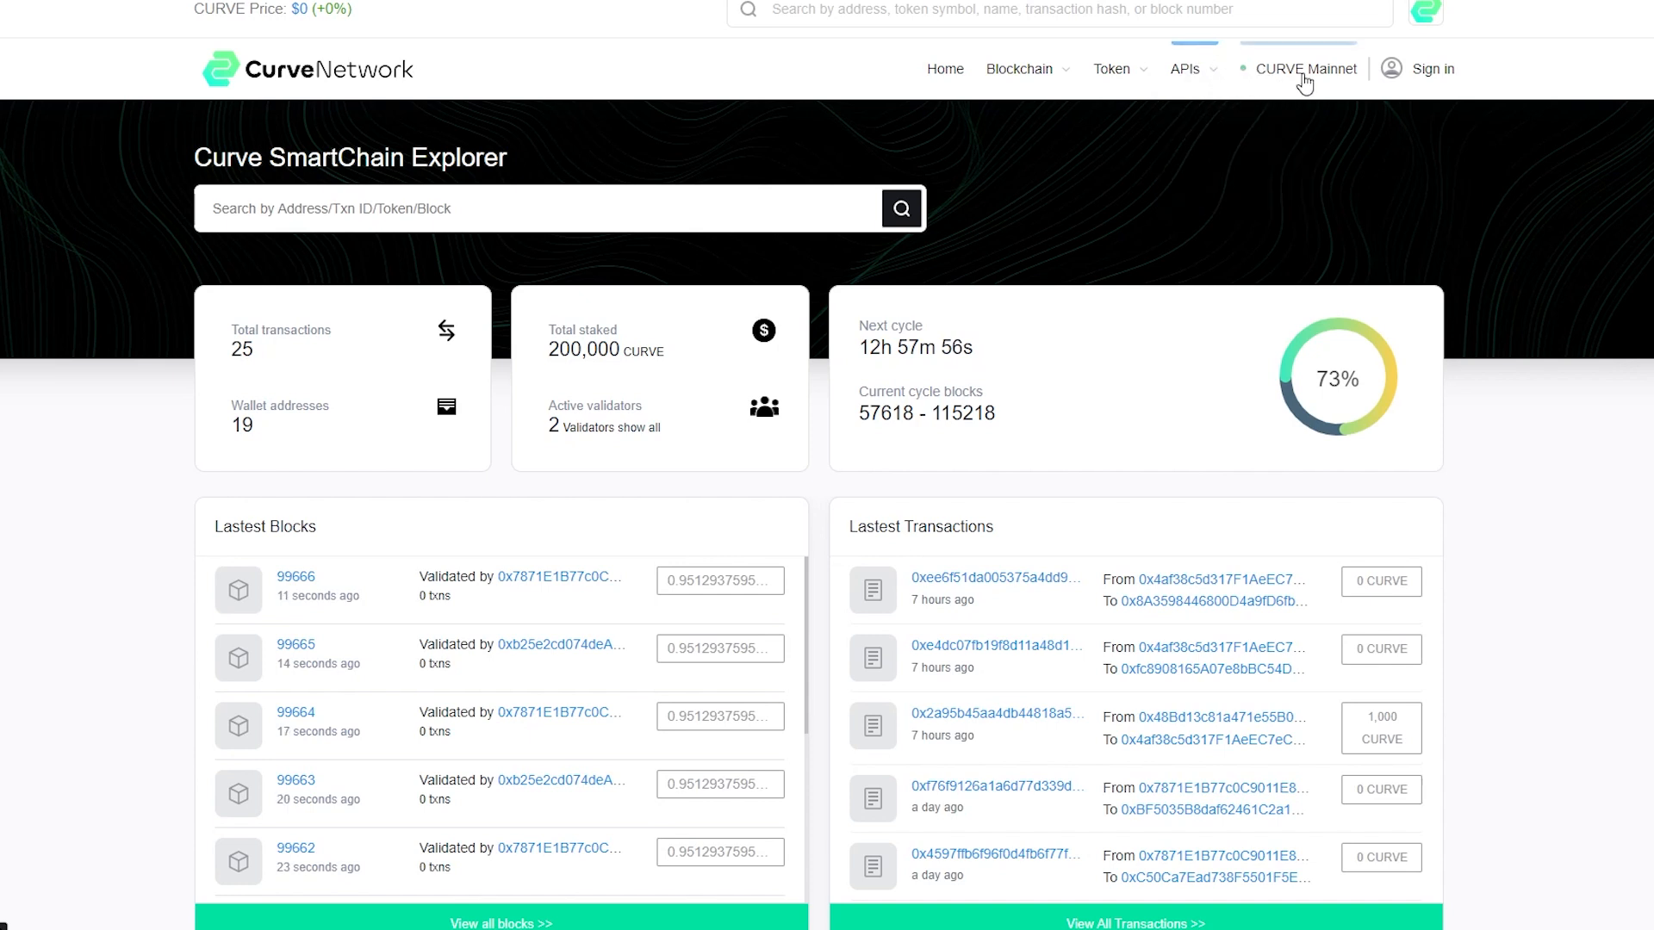
pyautogui.moveTo(1043, 93)
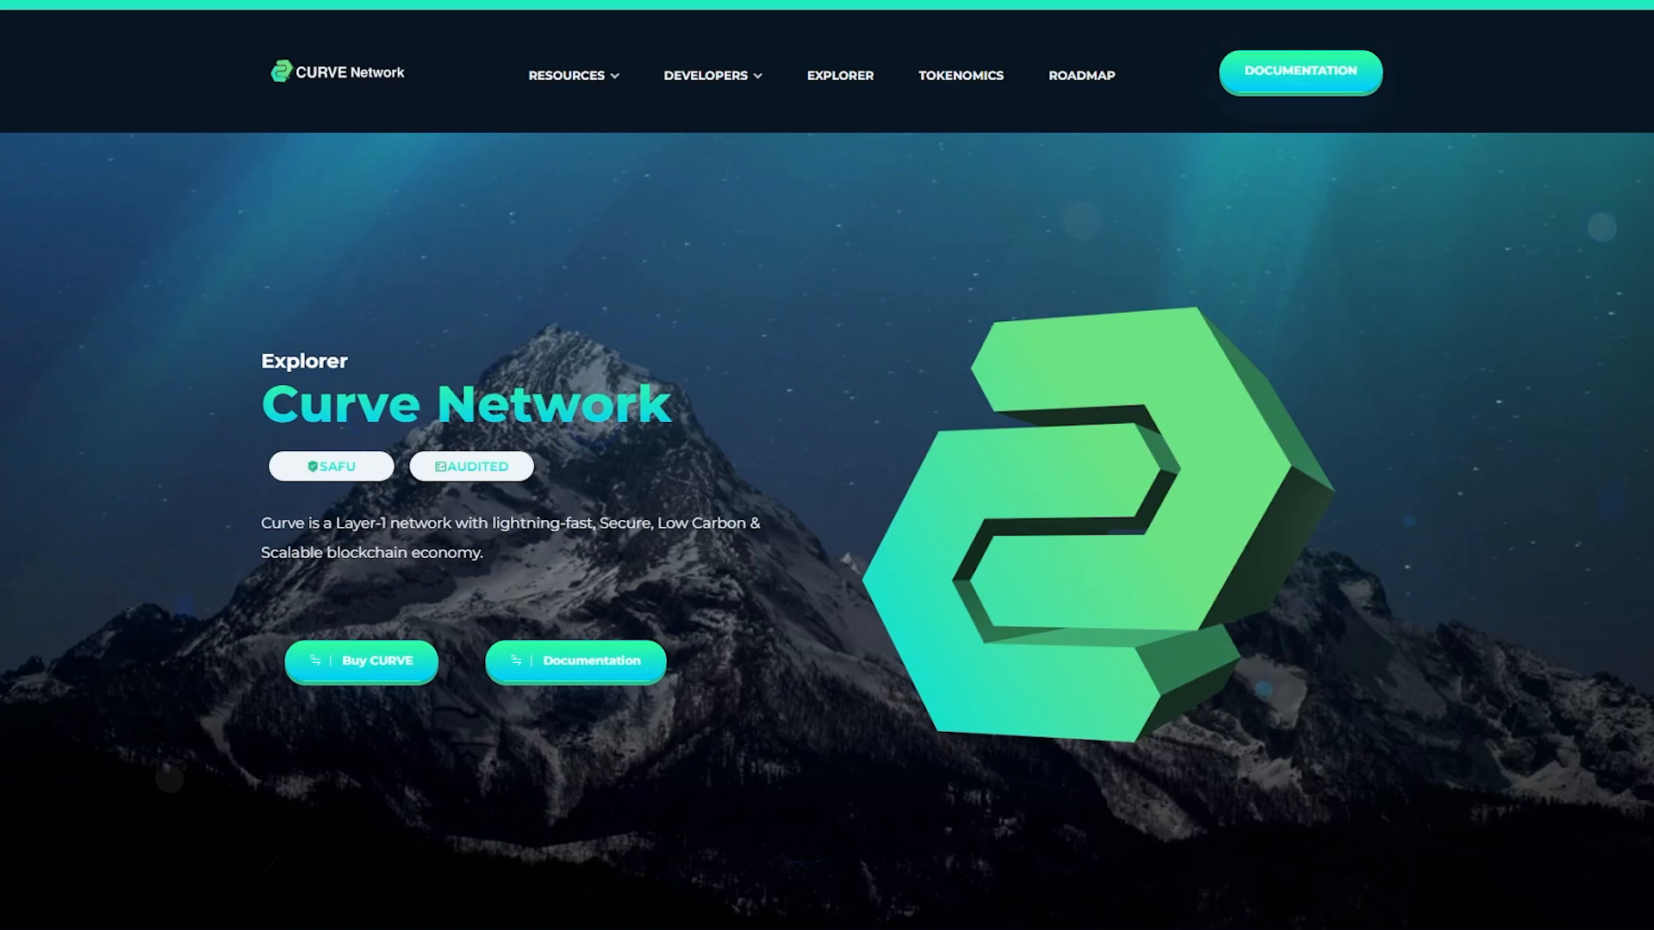
# Scroll past Tokenomics and Roadmap to the Join Us Github, Twitter, Telegram, Facebook links.
pyautogui.scroll(-3)
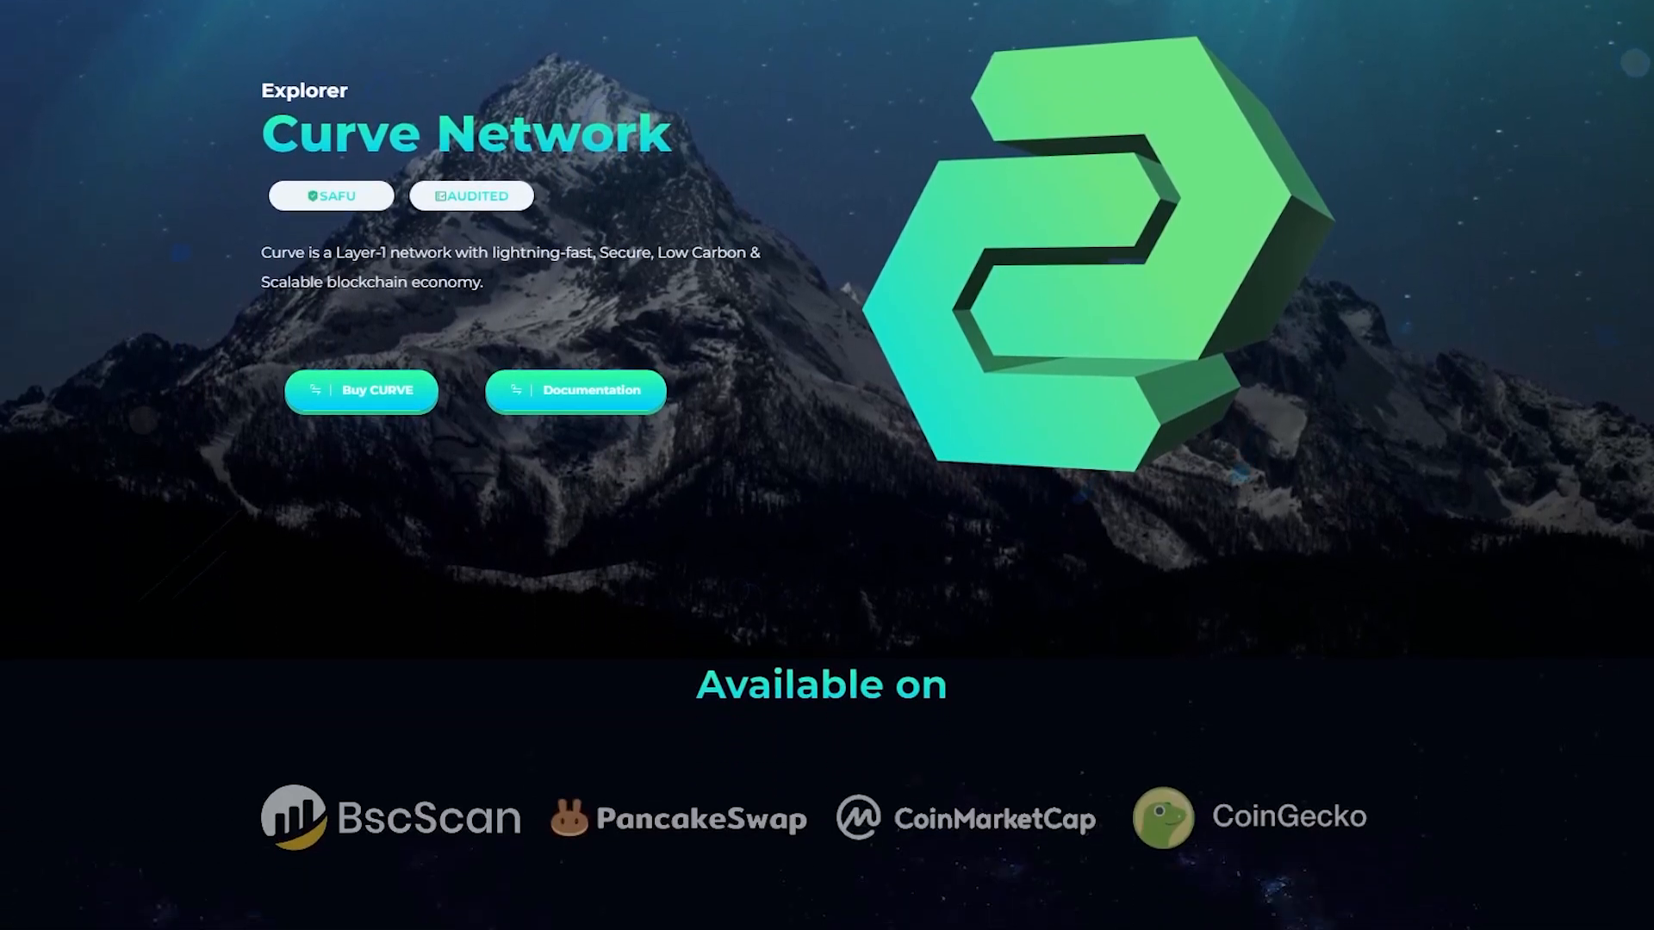
pyautogui.scroll(-3)
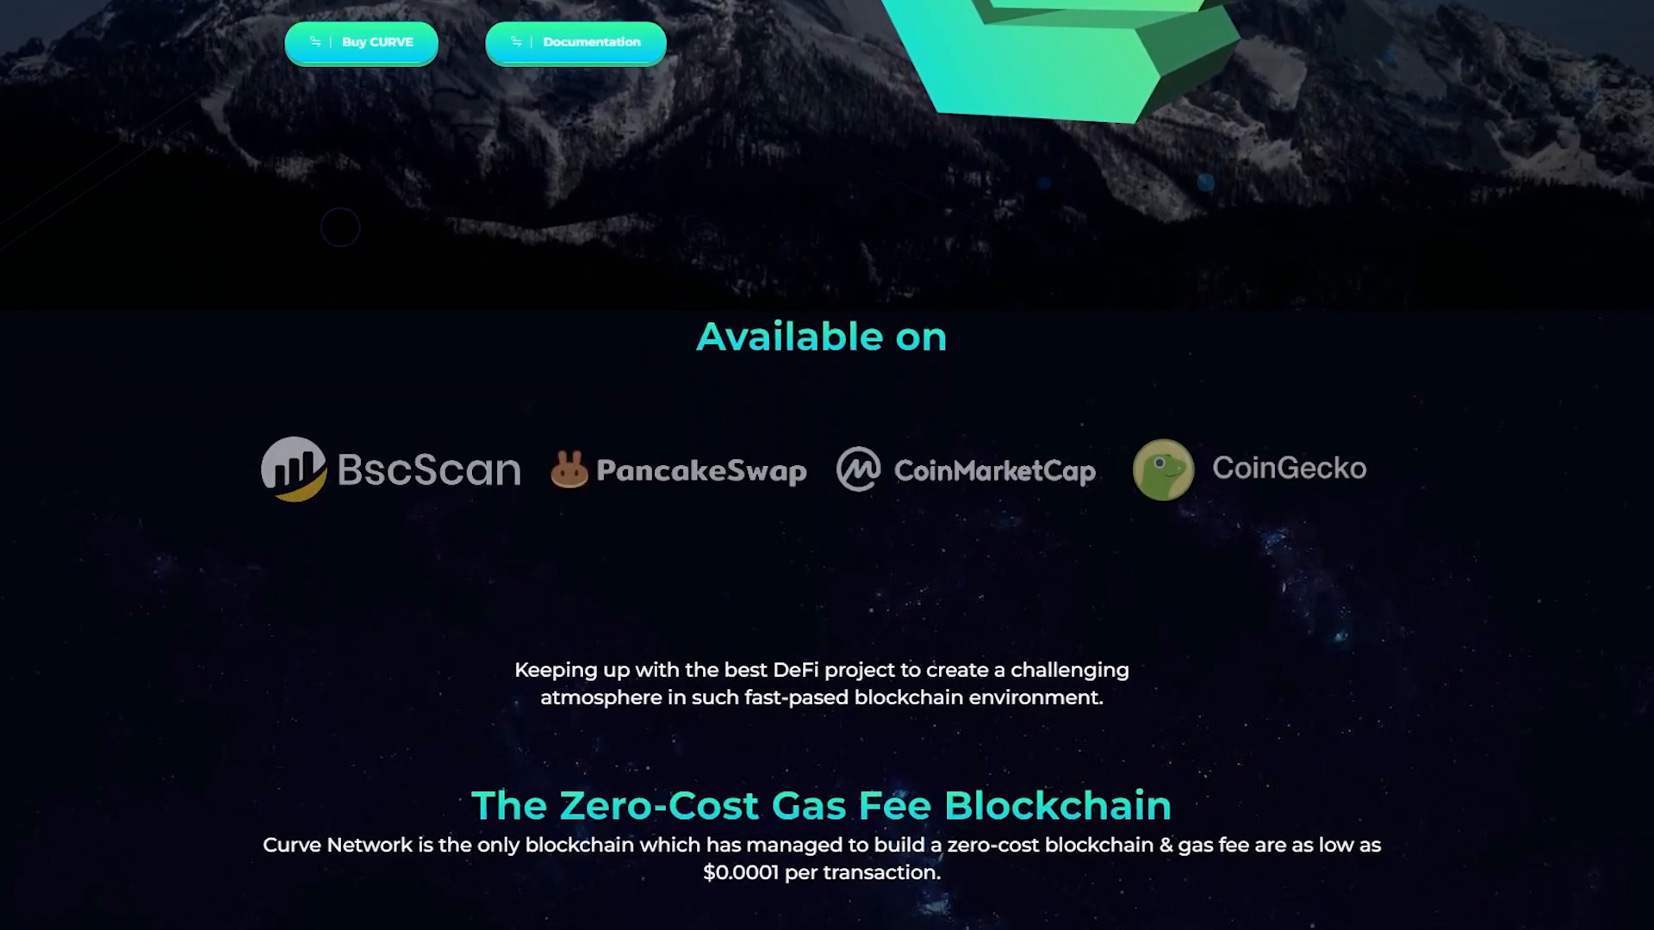
pyautogui.scroll(-3)
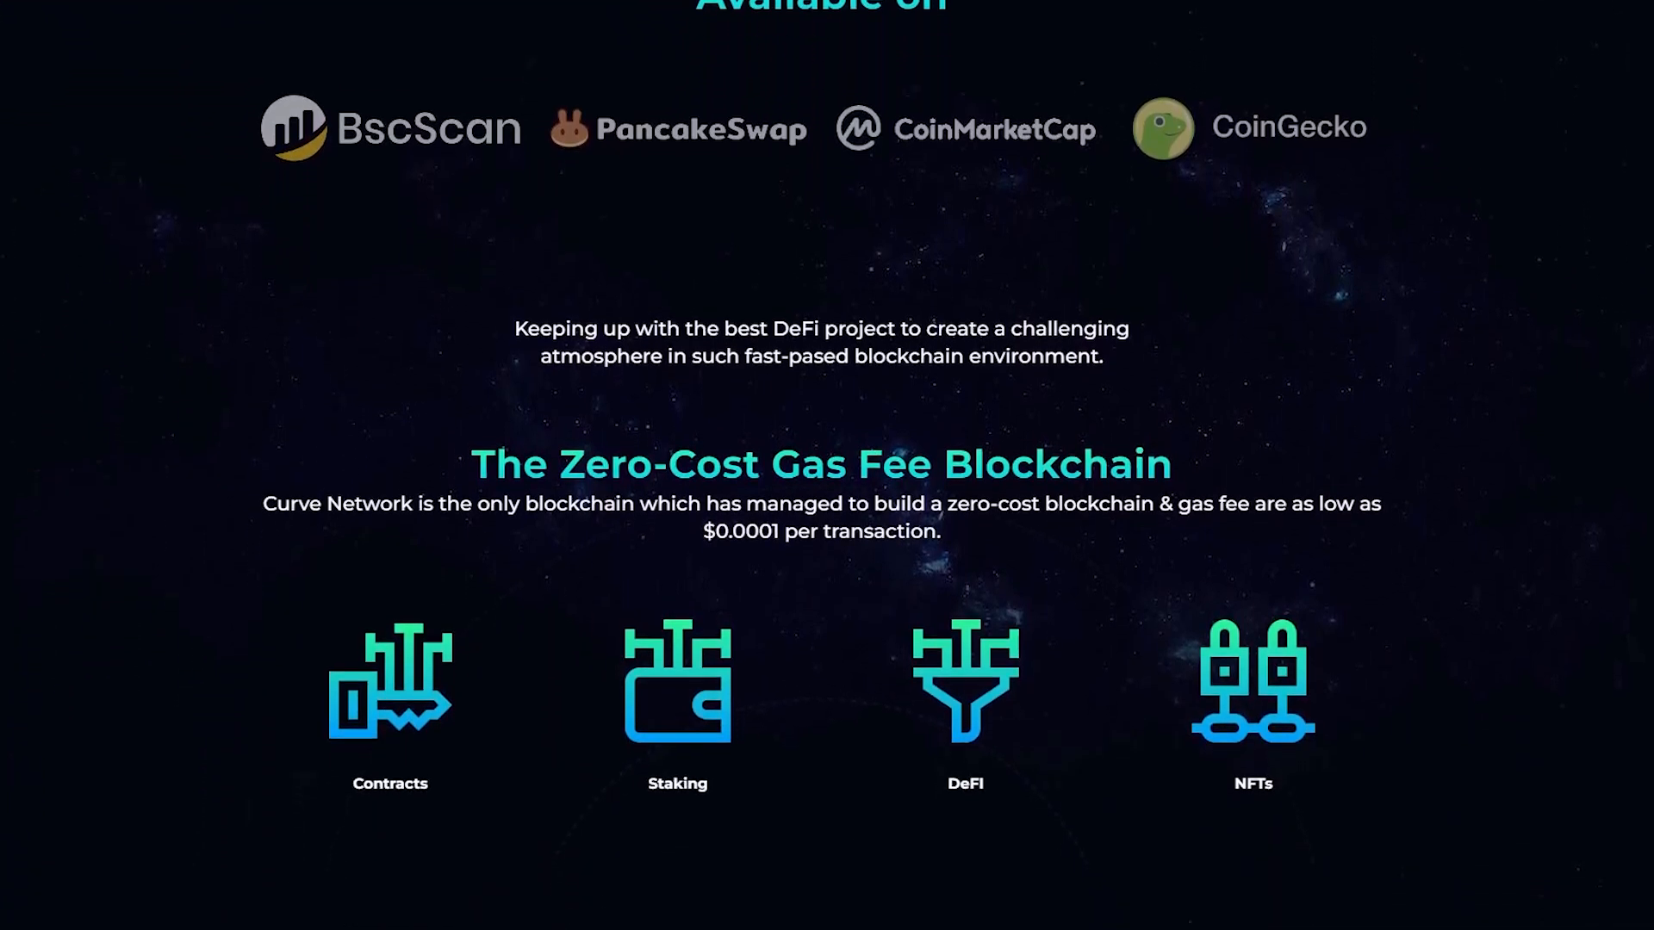
pyautogui.scroll(-3)
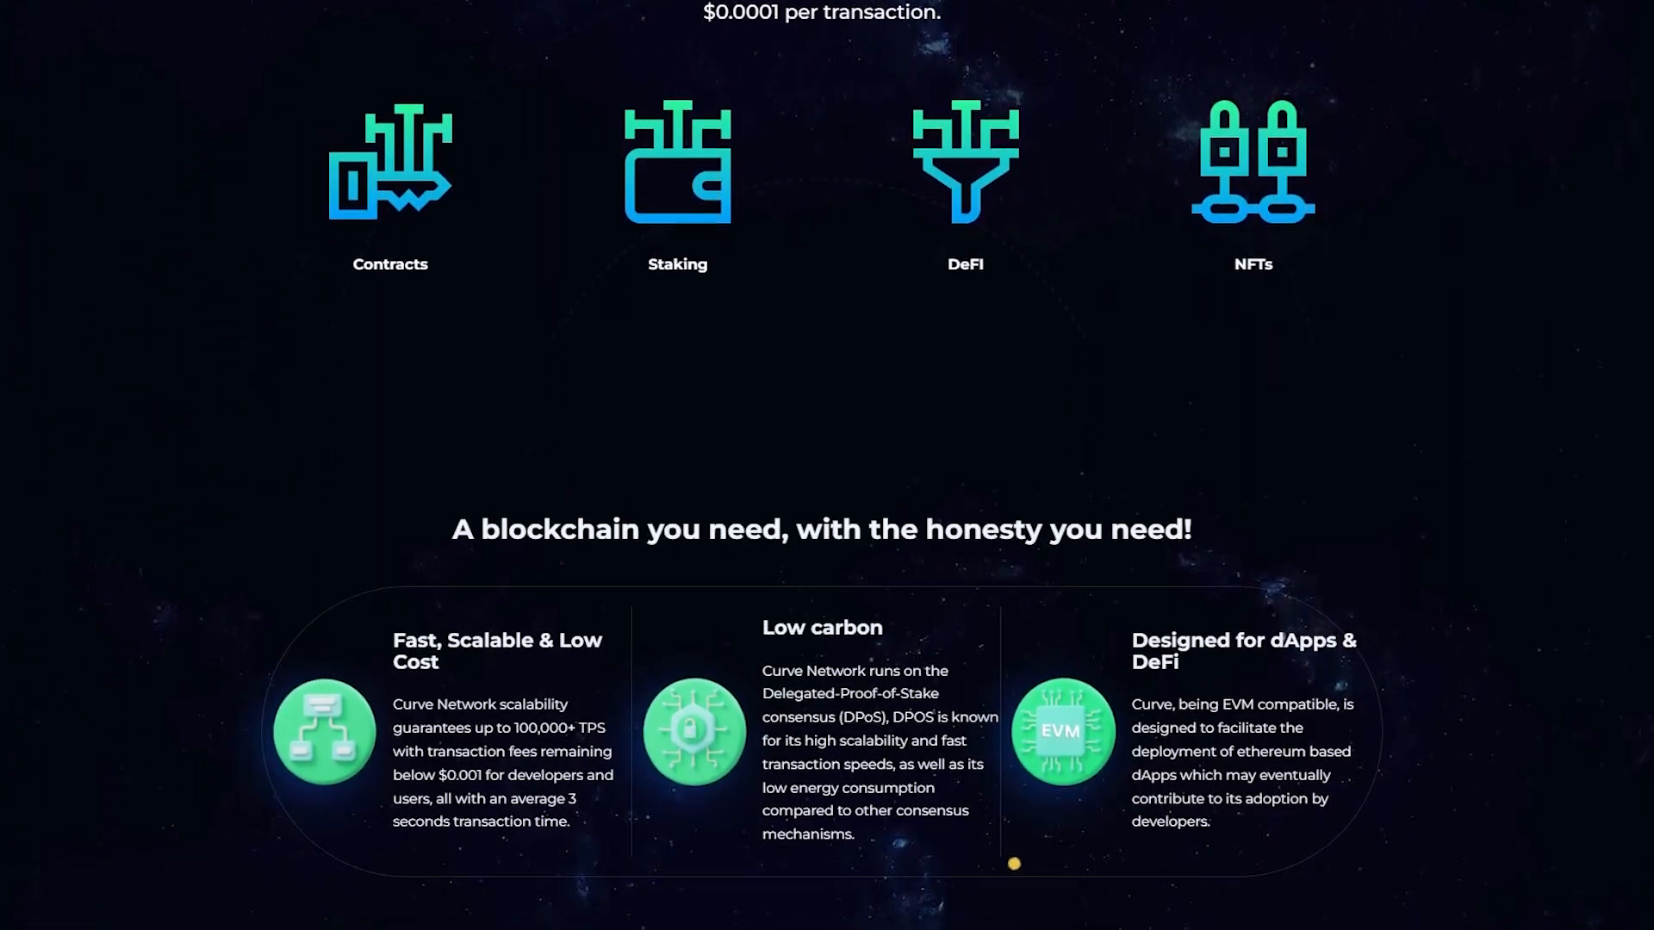
pyautogui.scroll(-3)
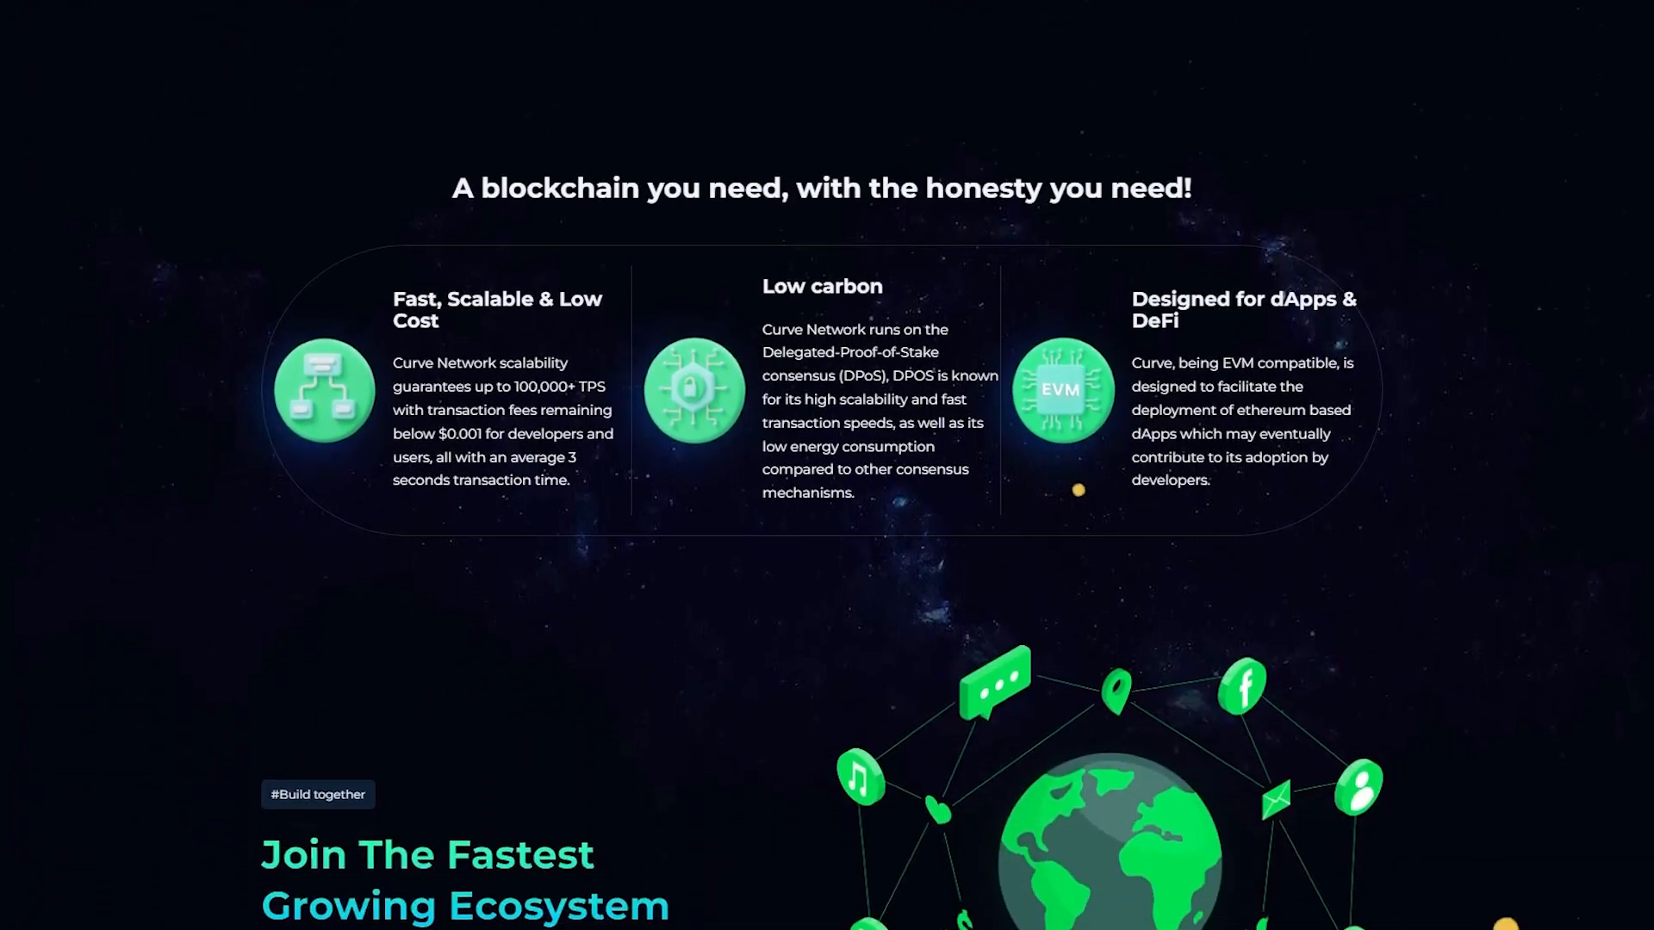
pyautogui.scroll(-3)
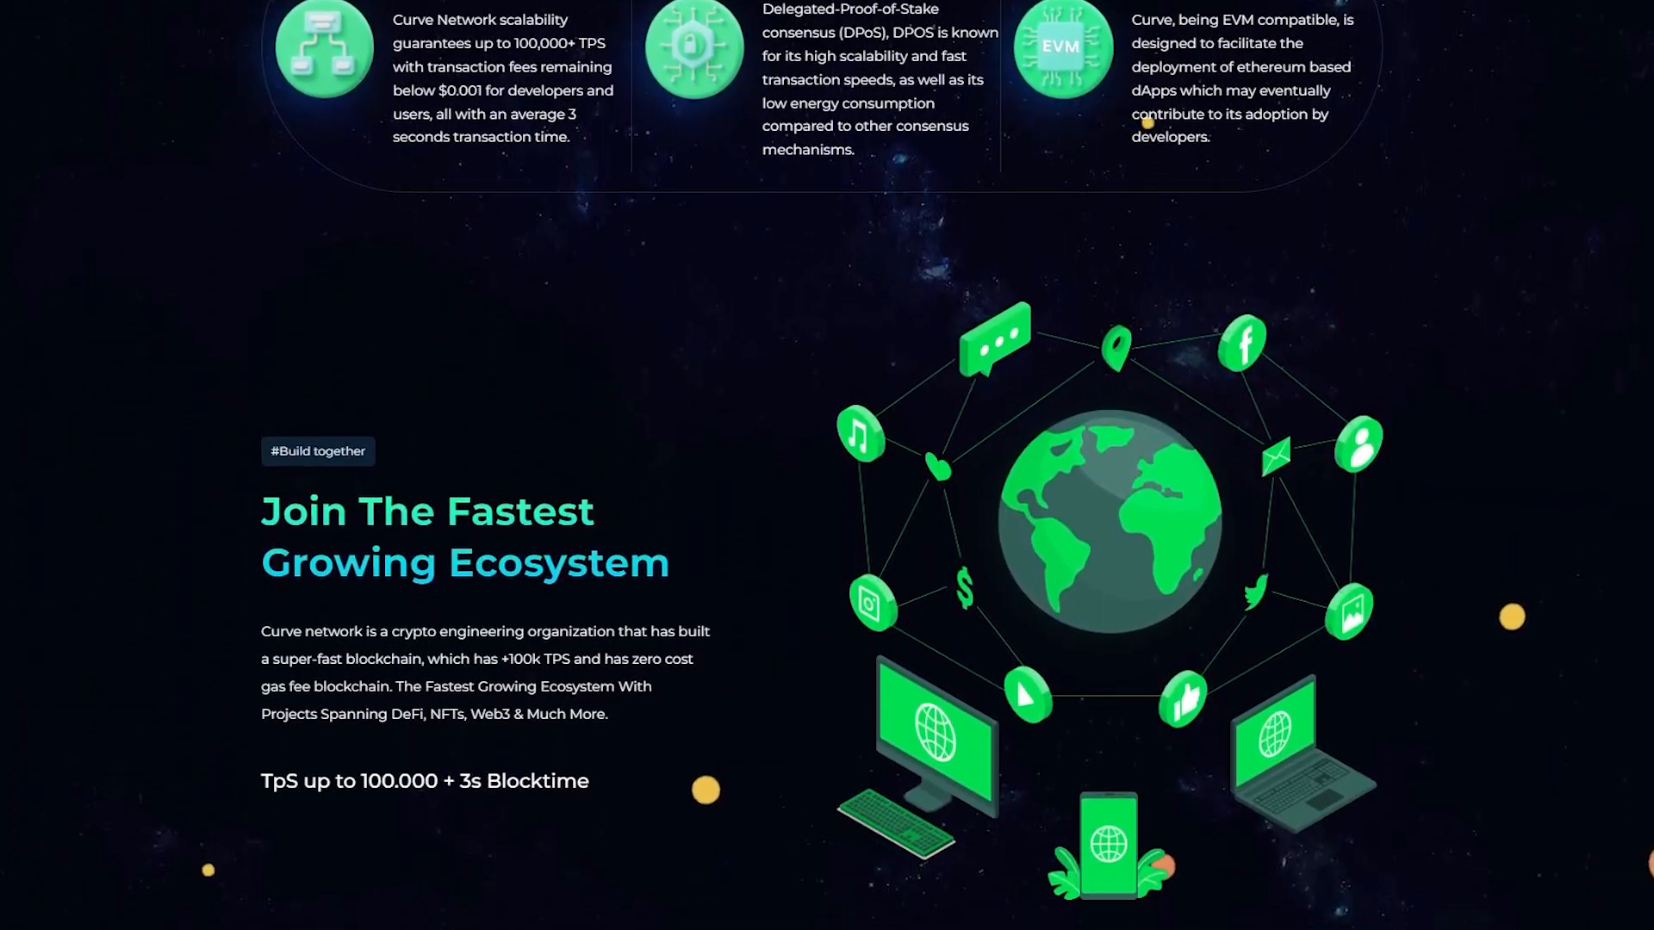
pyautogui.scroll(-3)
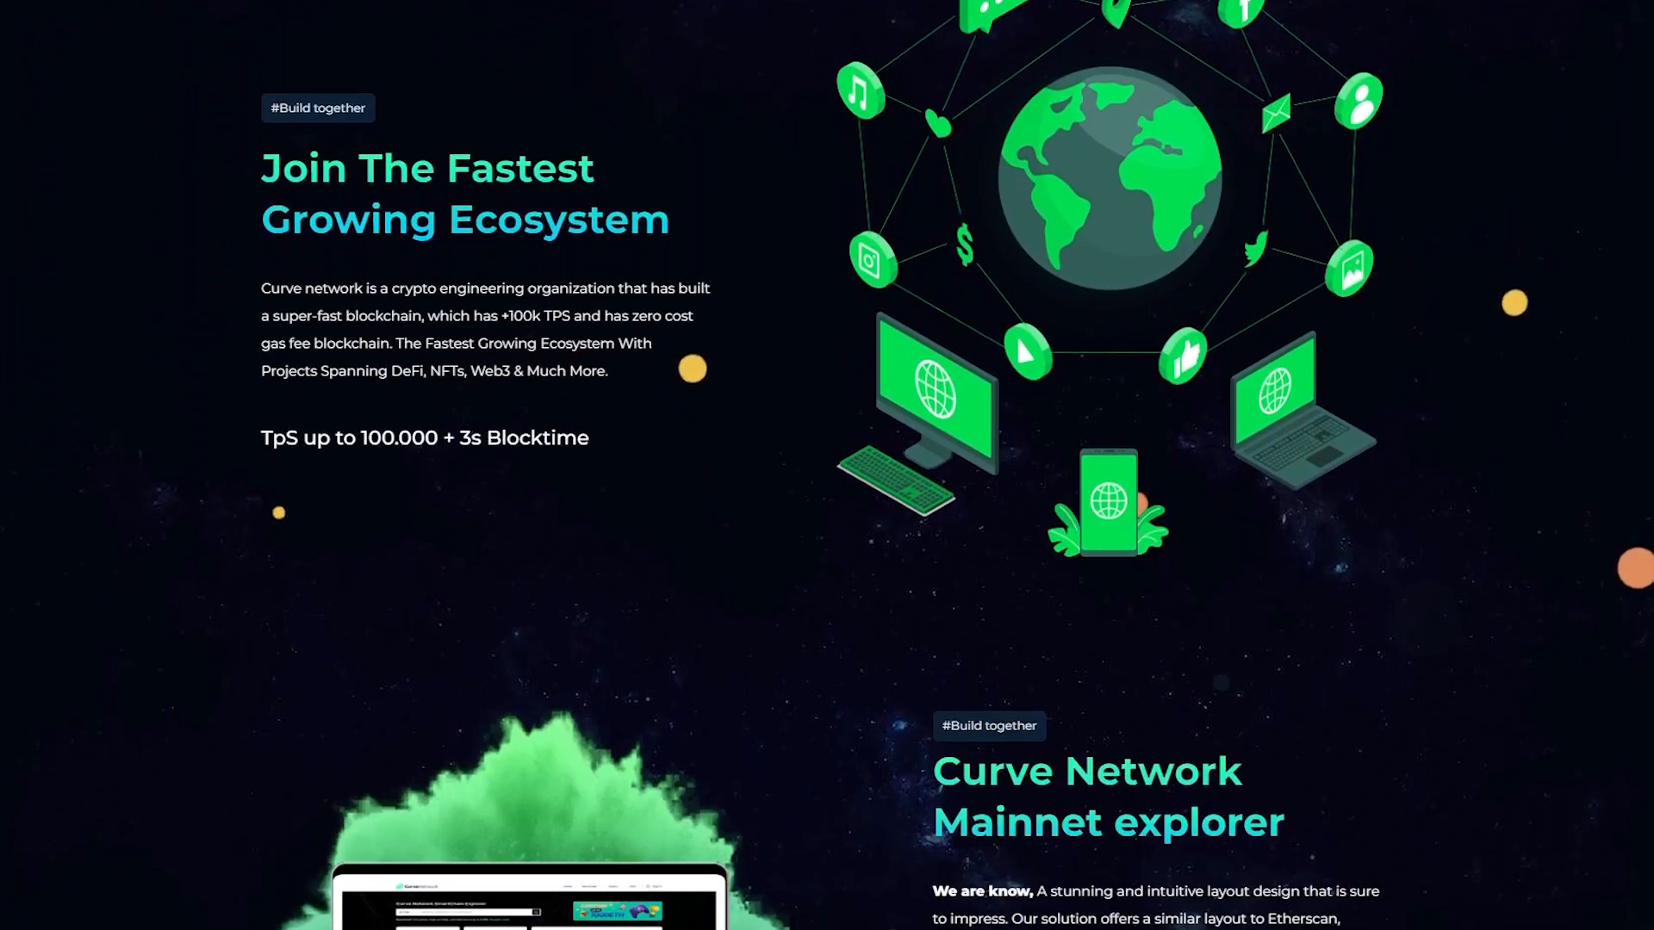
pyautogui.scroll(-3)
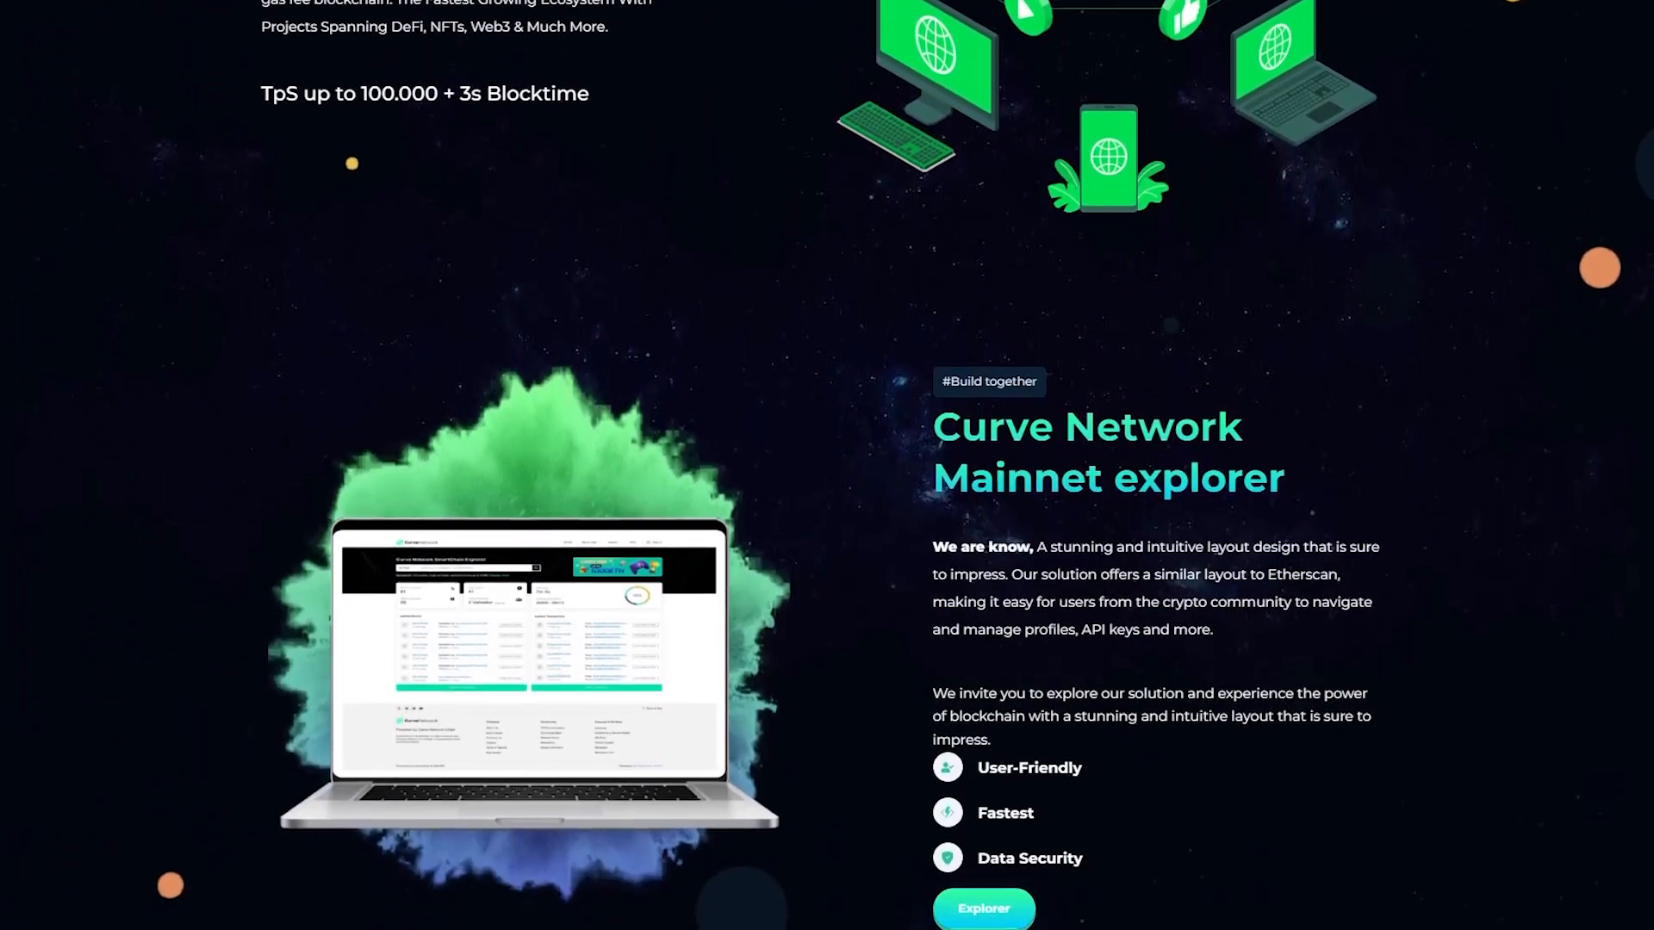
pyautogui.scroll(-3)
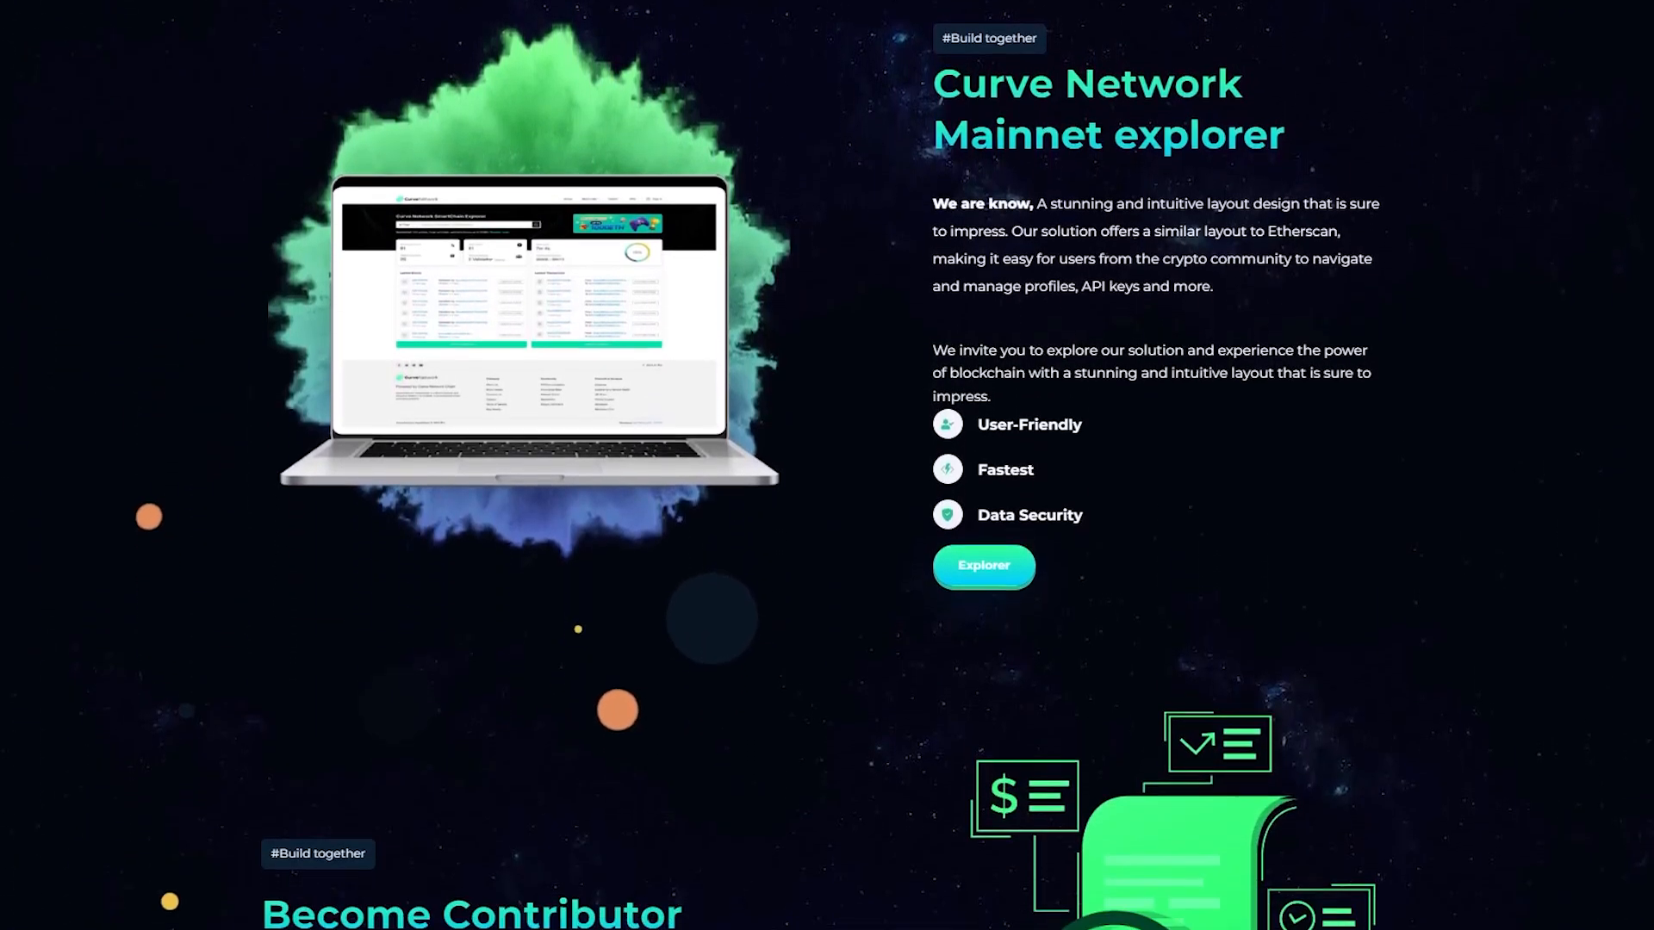
pyautogui.scroll(-3)
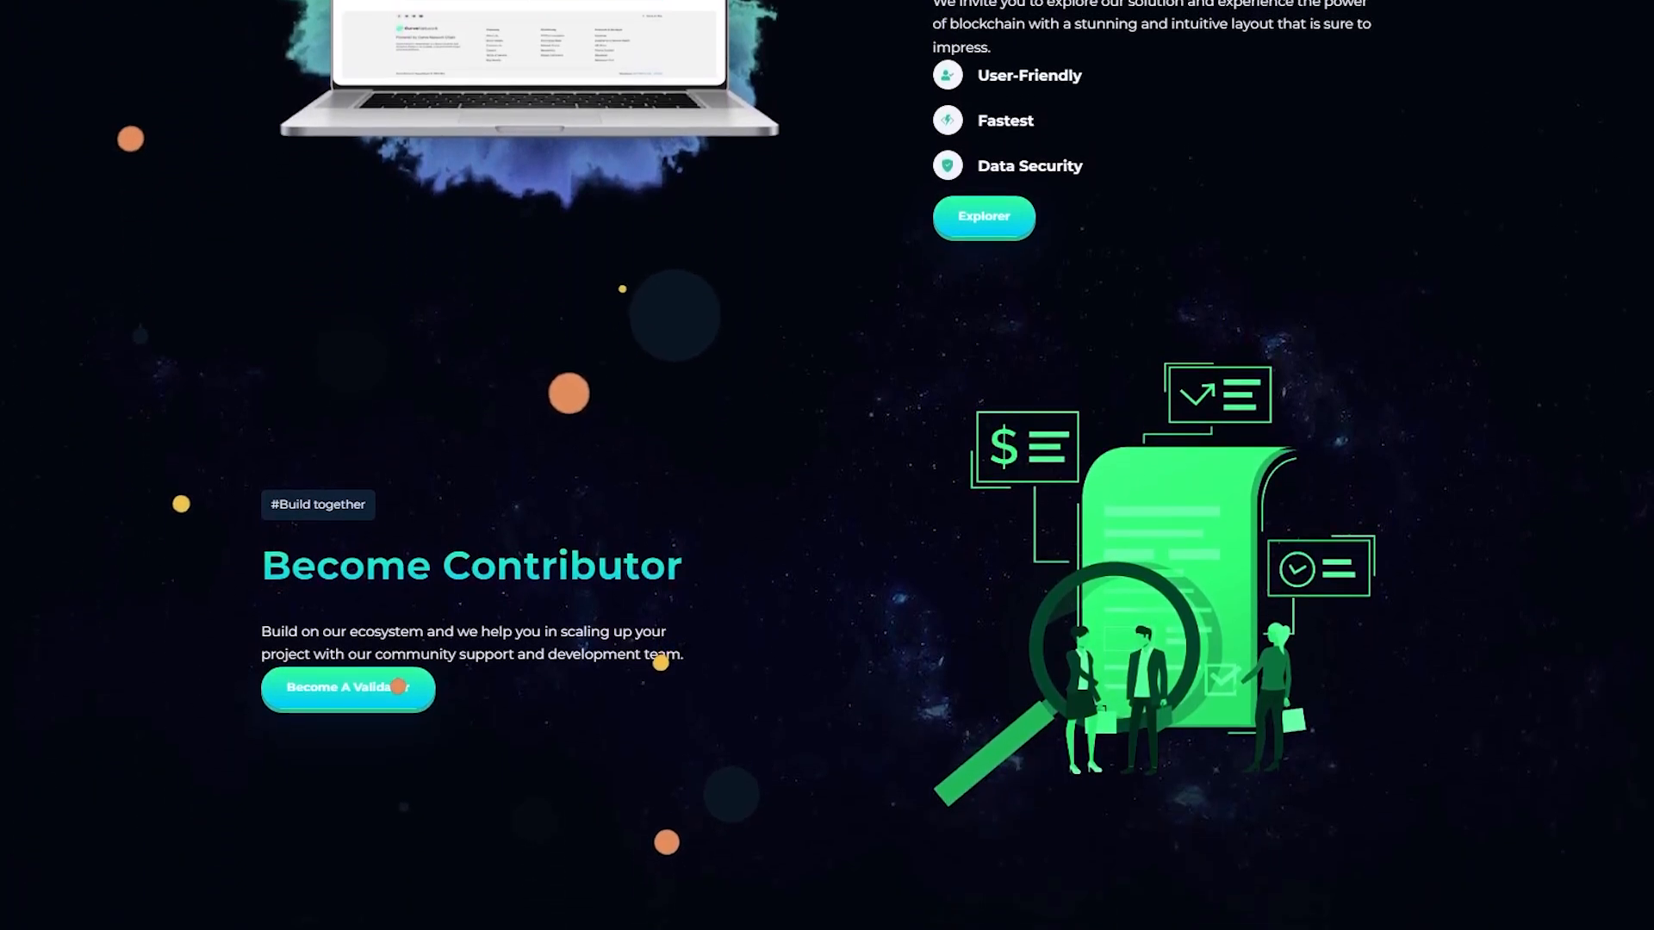
pyautogui.scroll(-3)
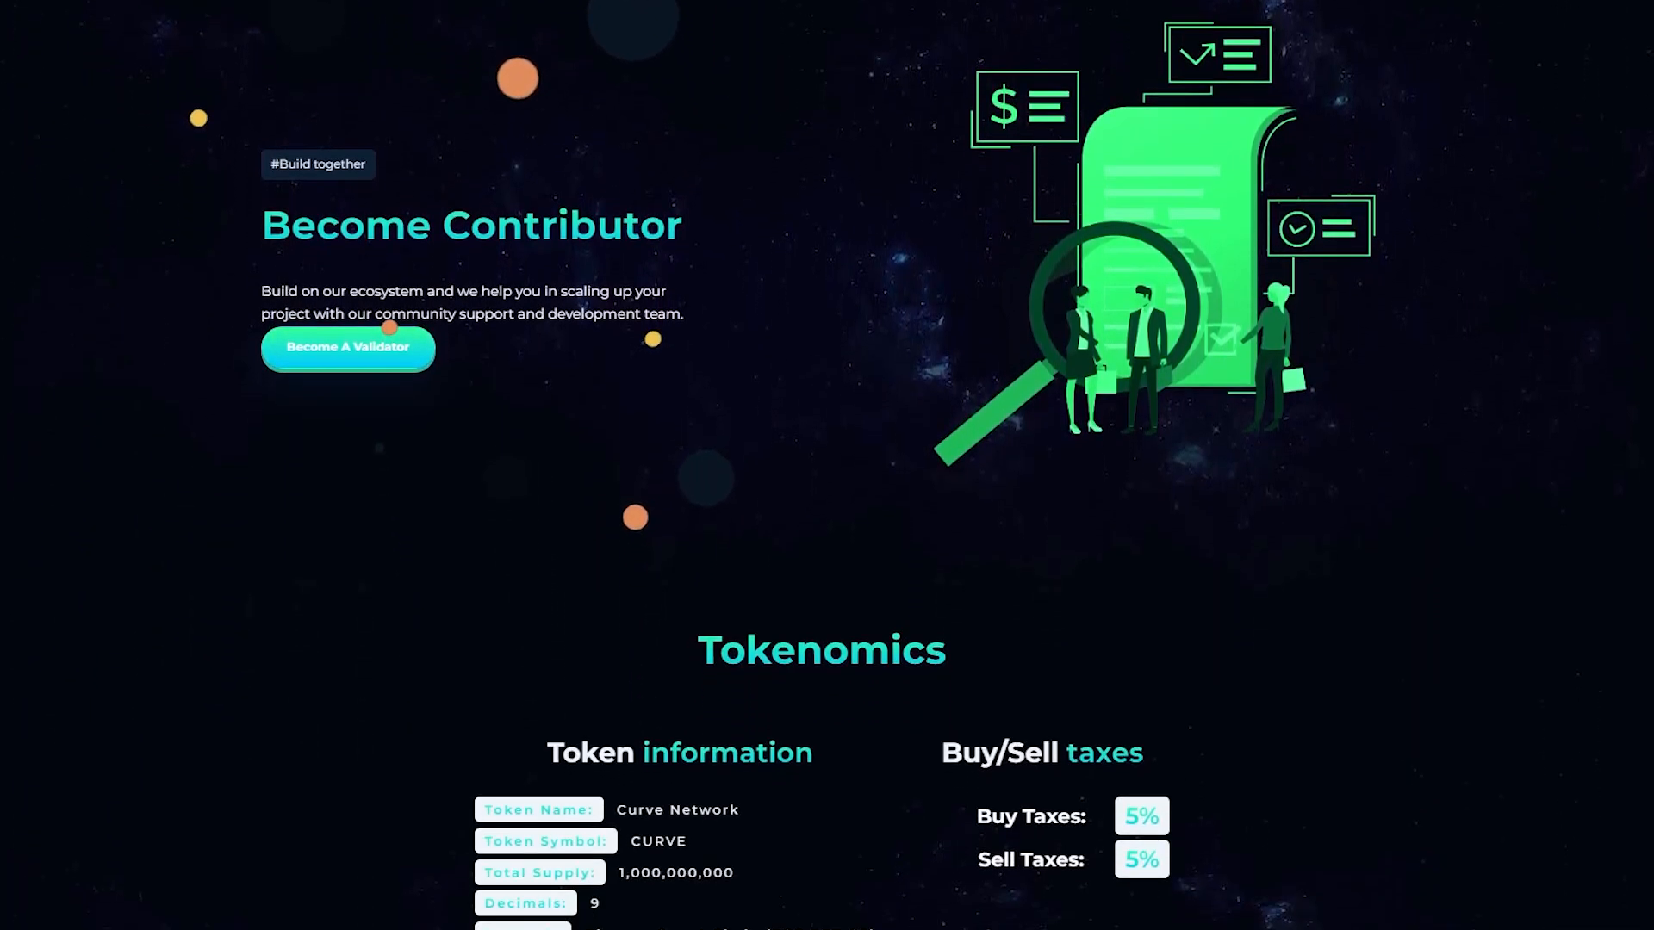
pyautogui.scroll(-3)
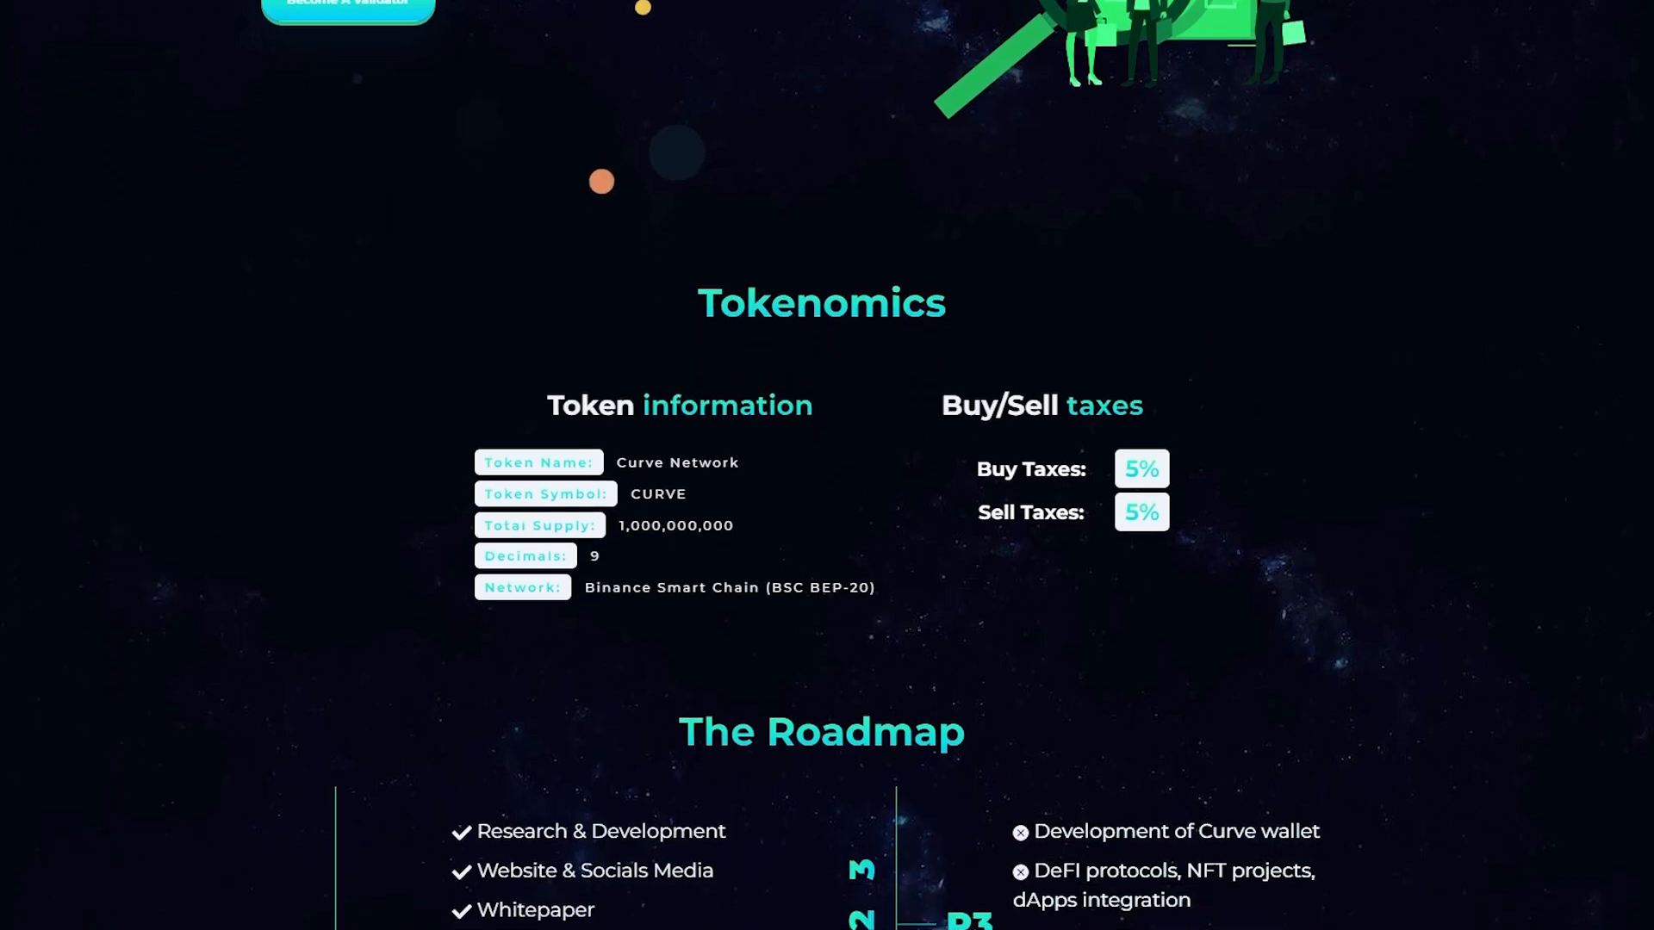
pyautogui.scroll(-3)
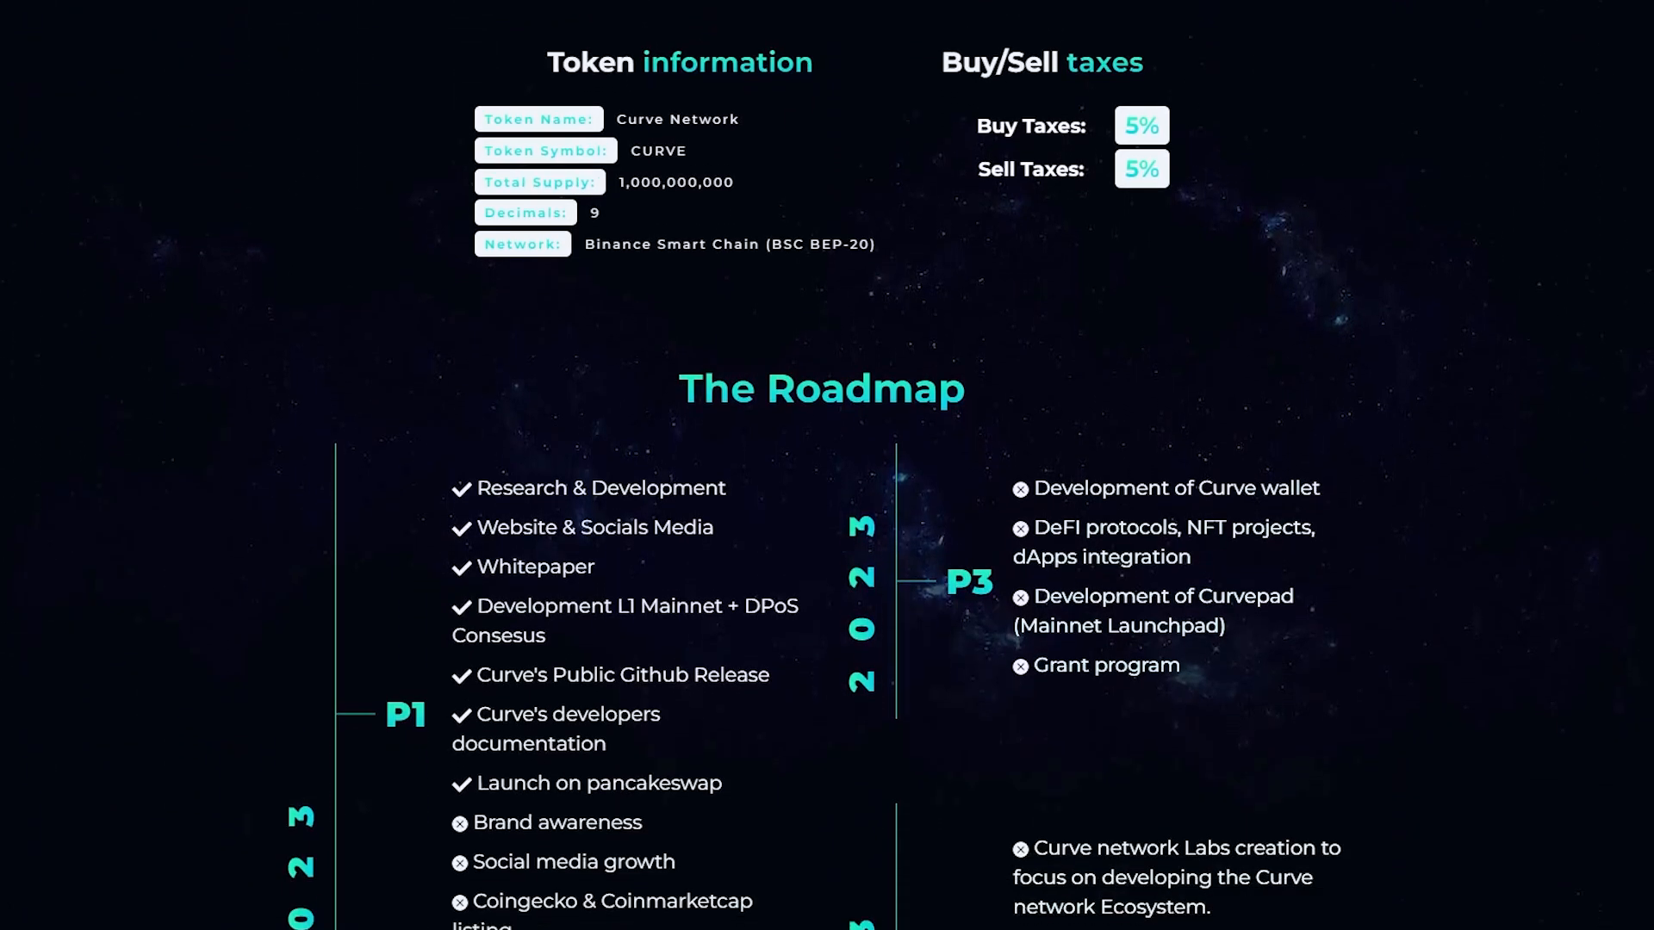
pyautogui.scroll(-3)
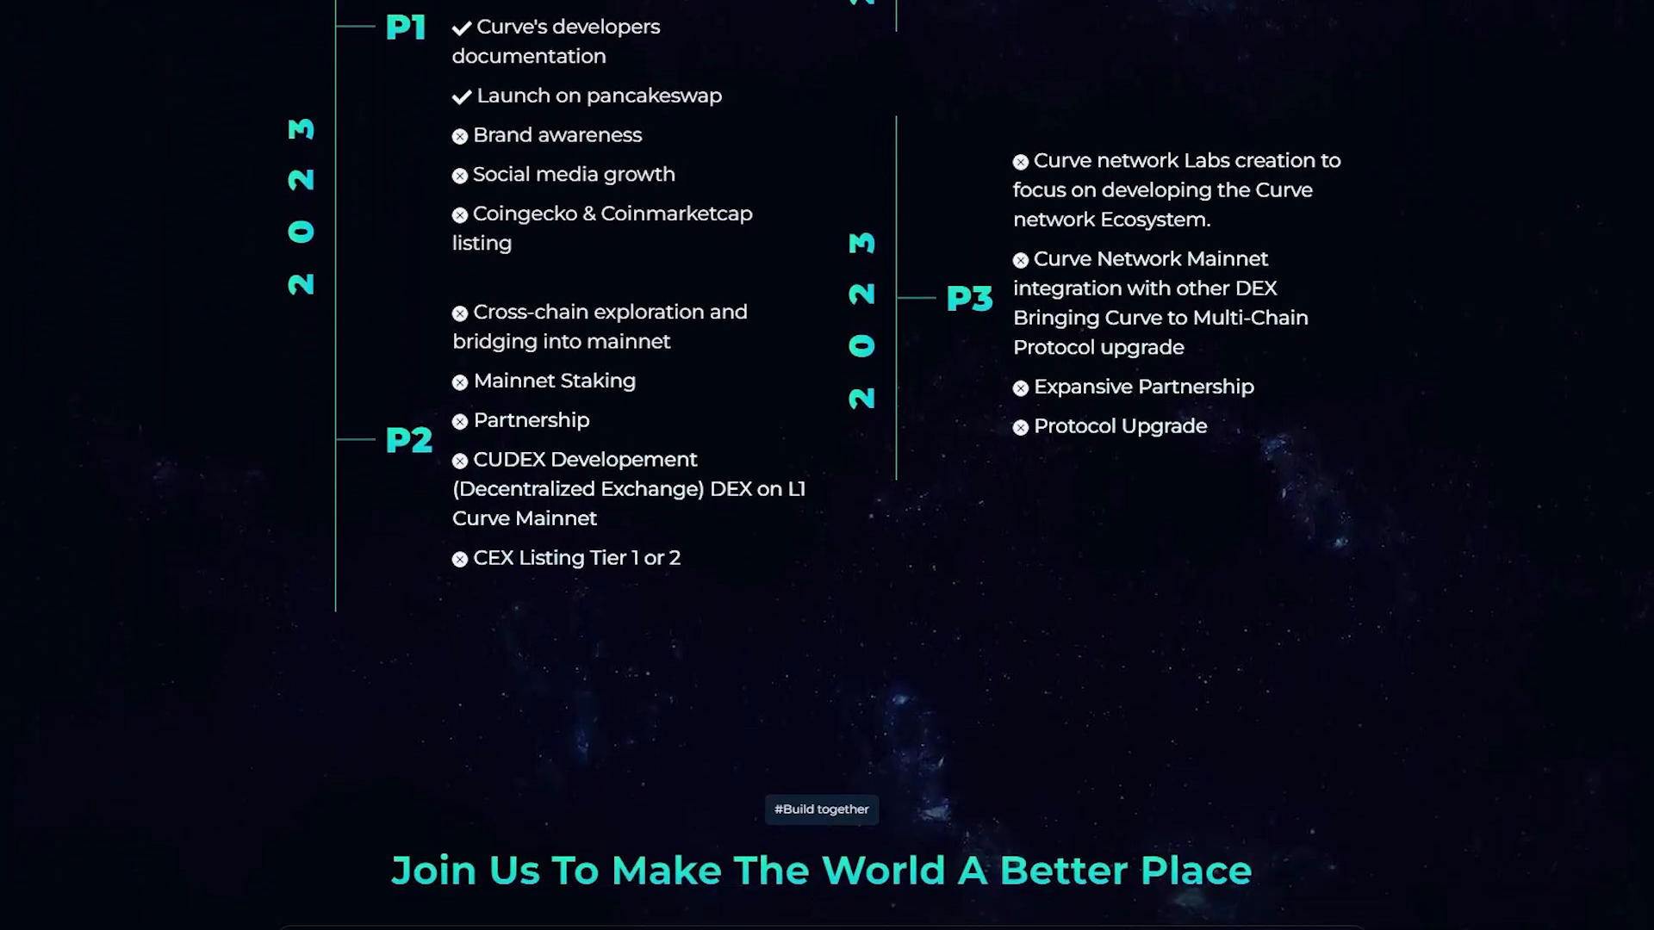
pyautogui.scroll(-3)
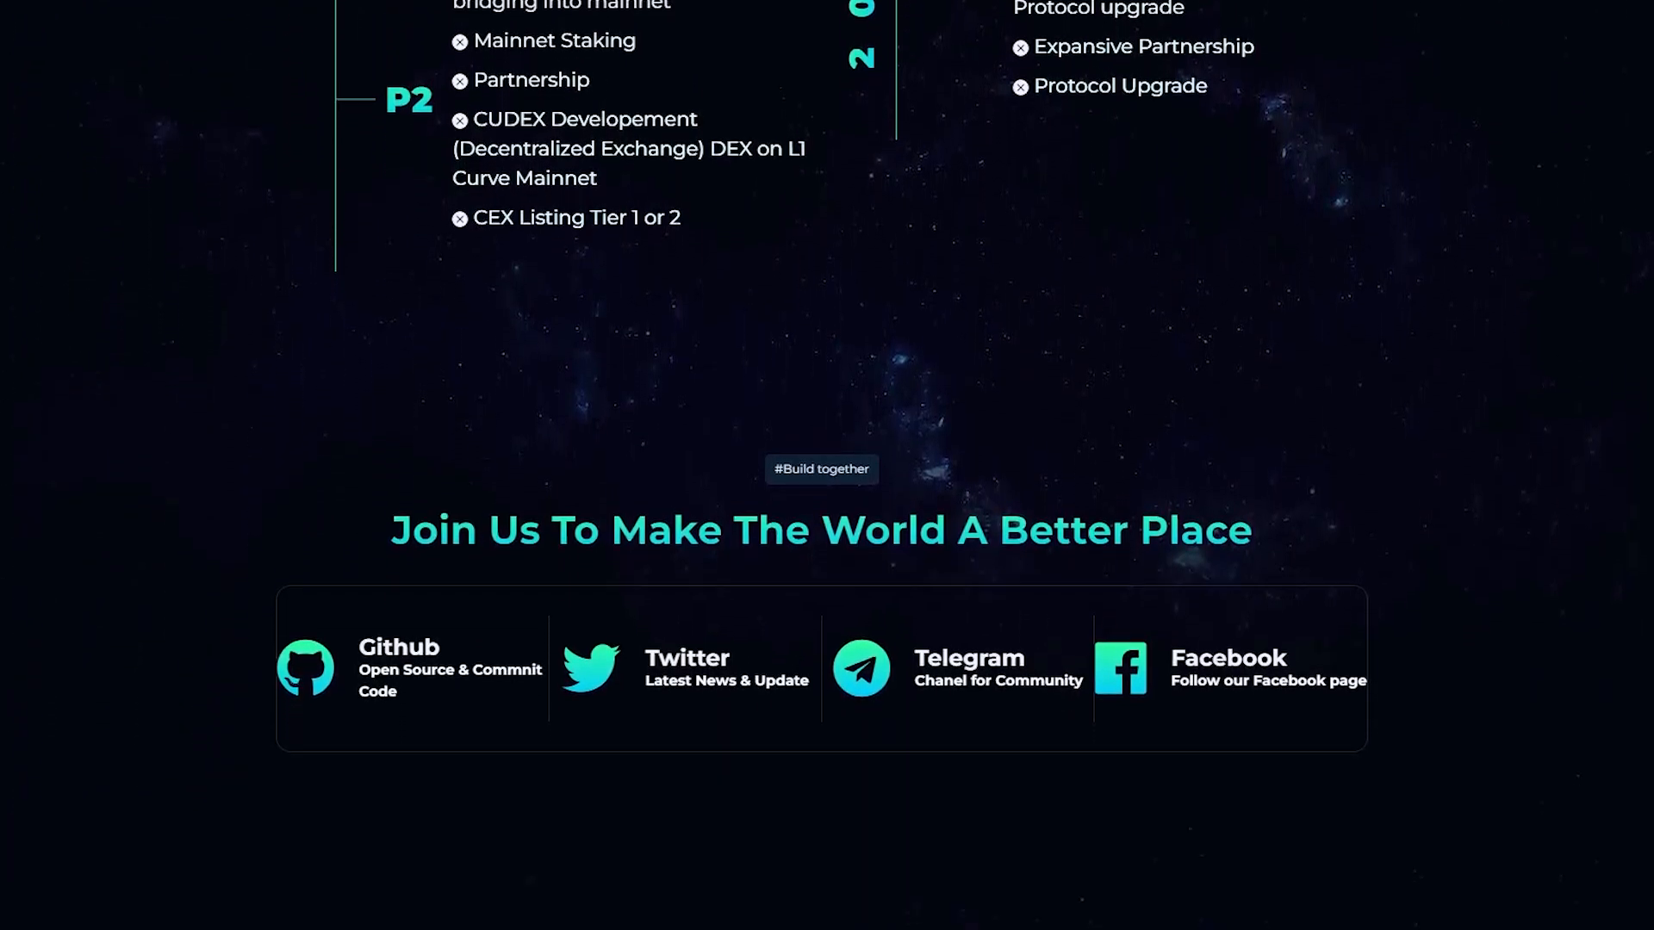
pyautogui.scroll(-3)
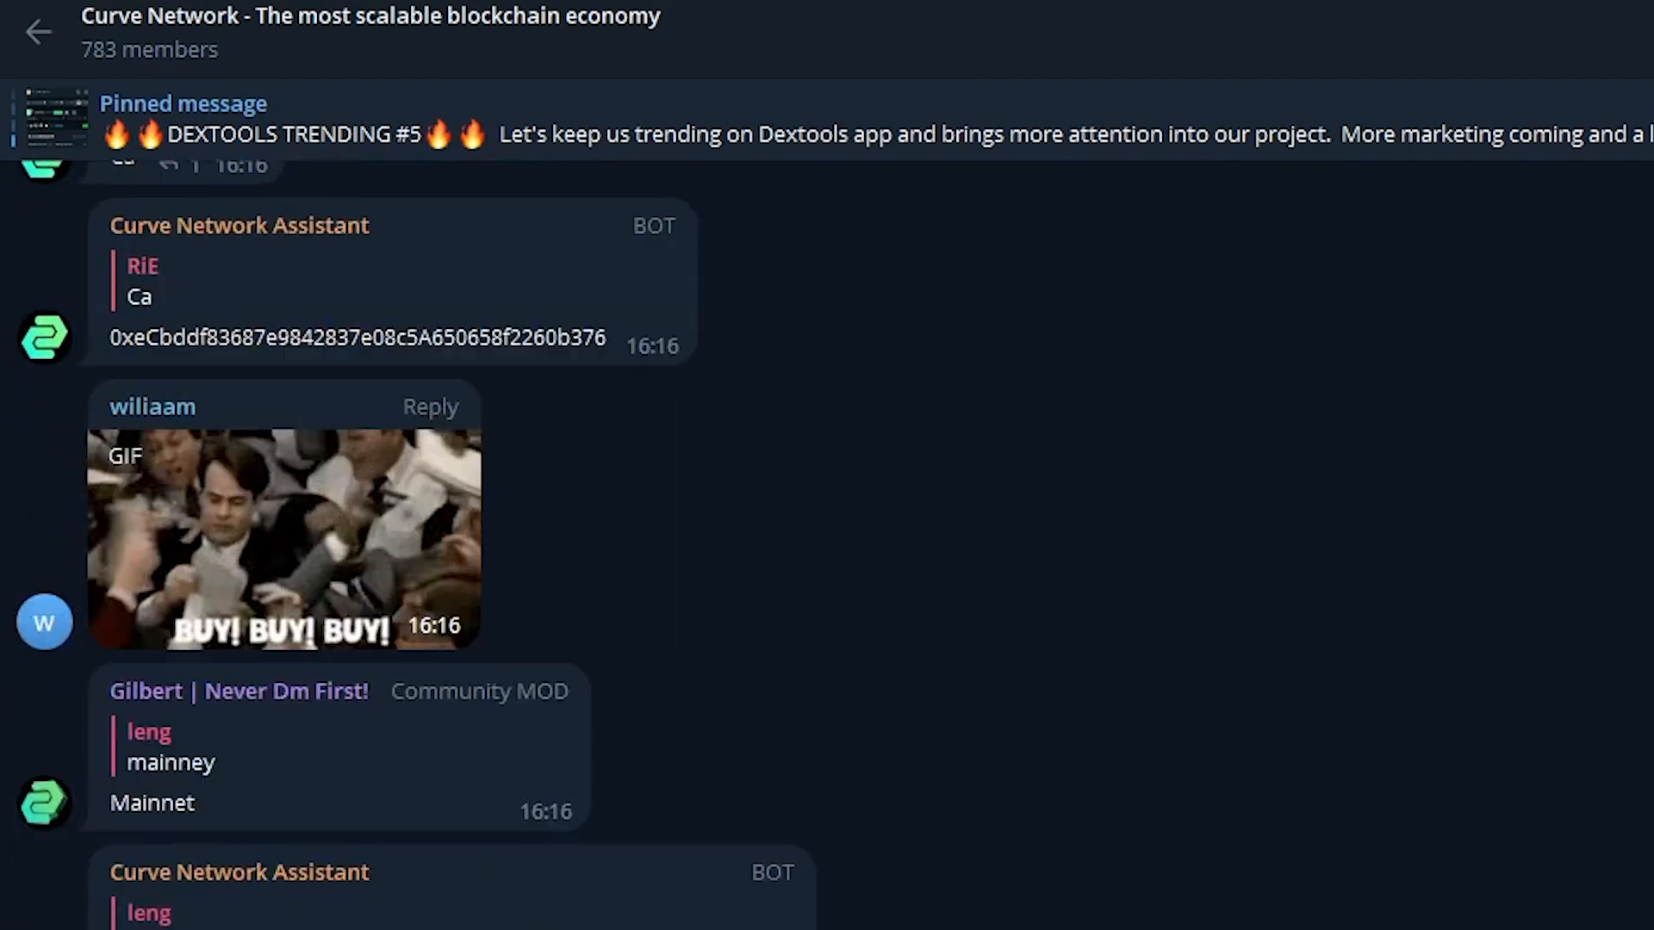
pyautogui.scroll(-3)
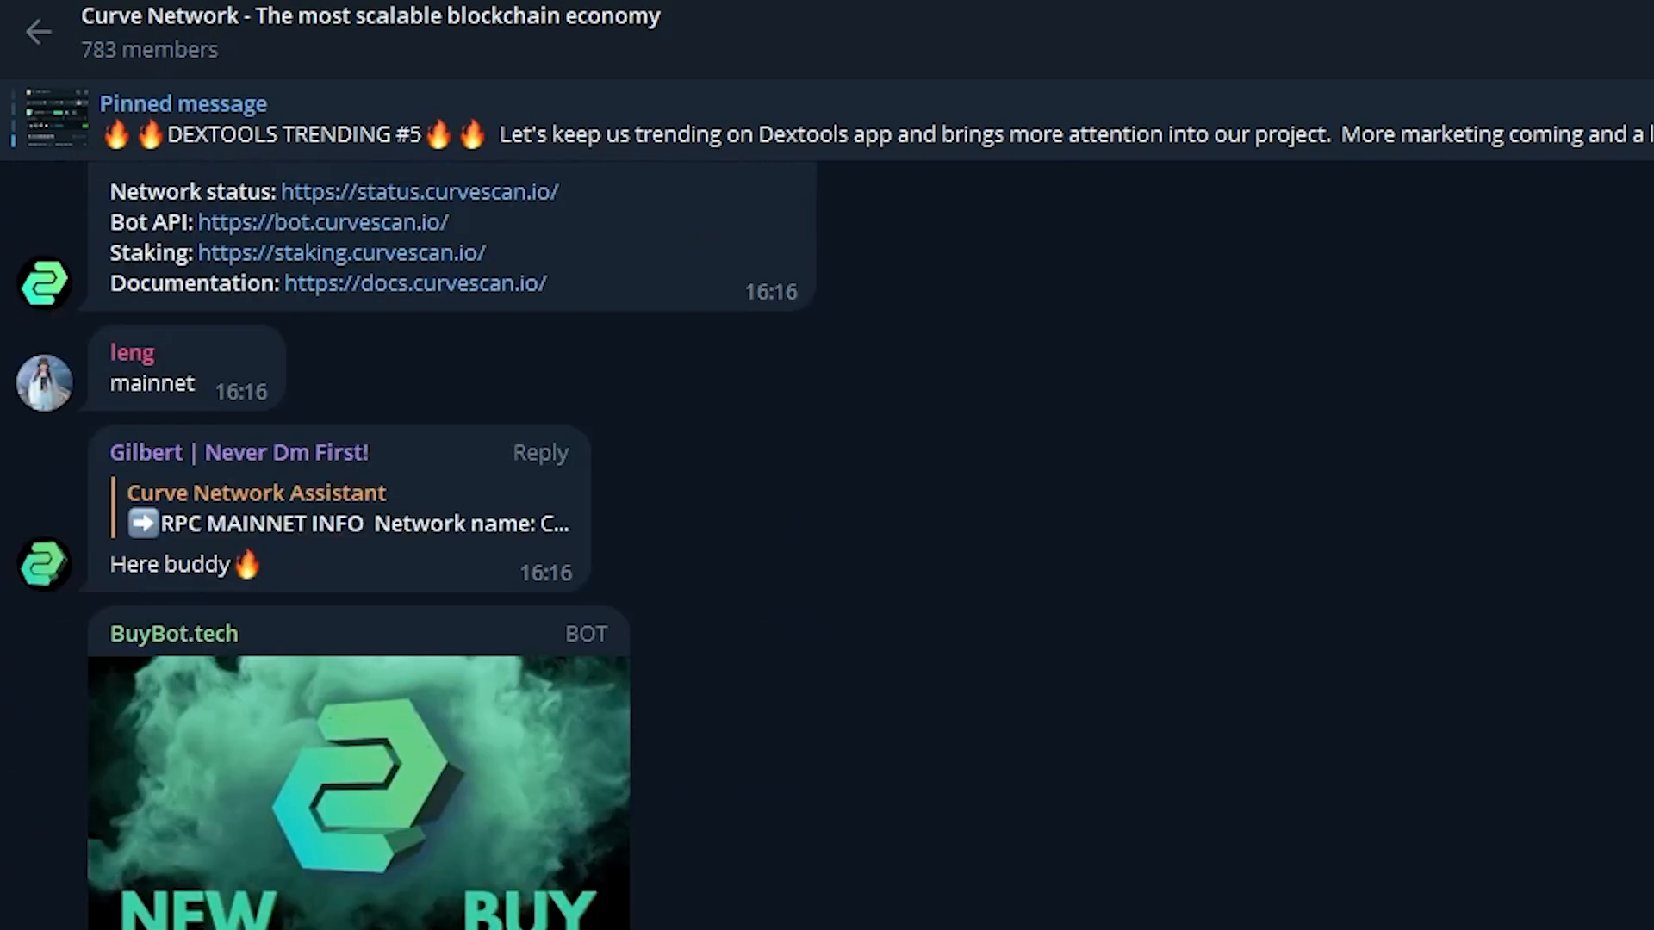
pyautogui.scroll(-3)
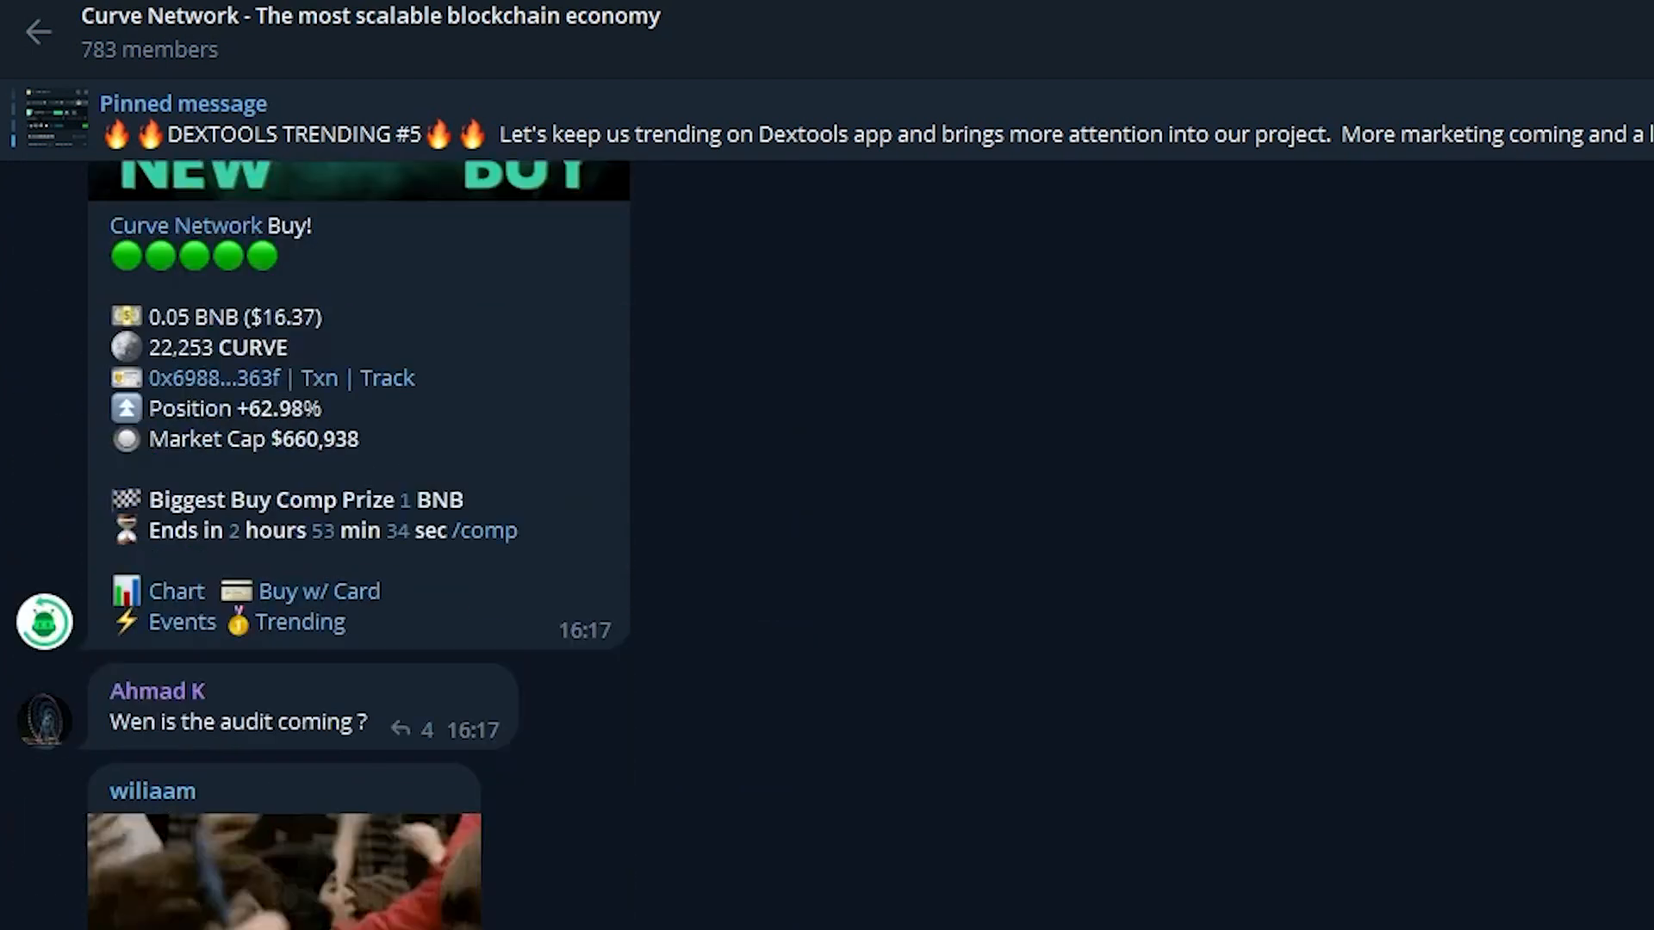